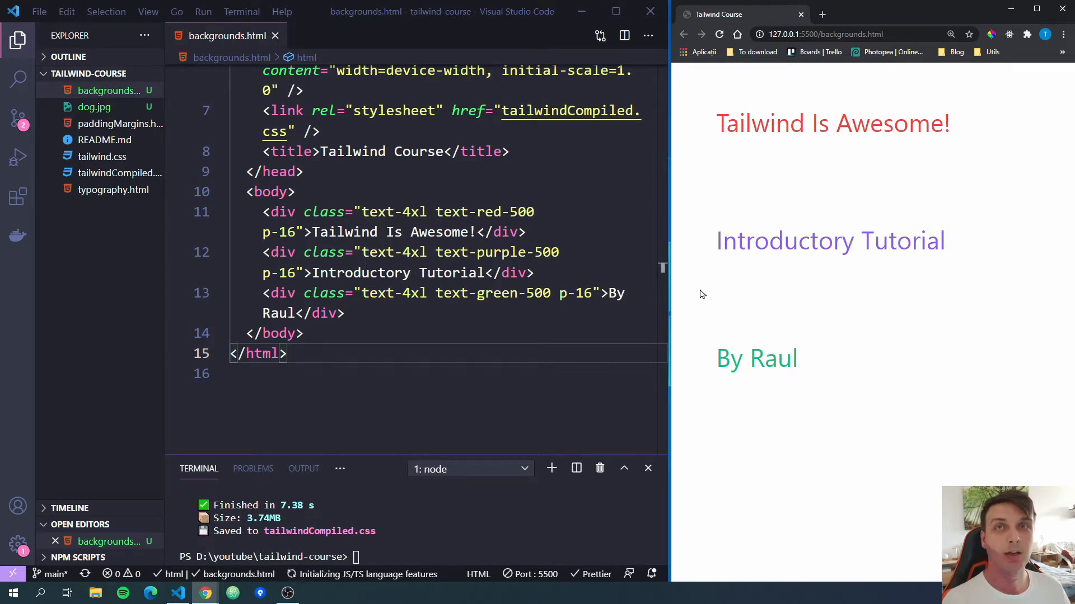
pyautogui.moveTo(734, 278)
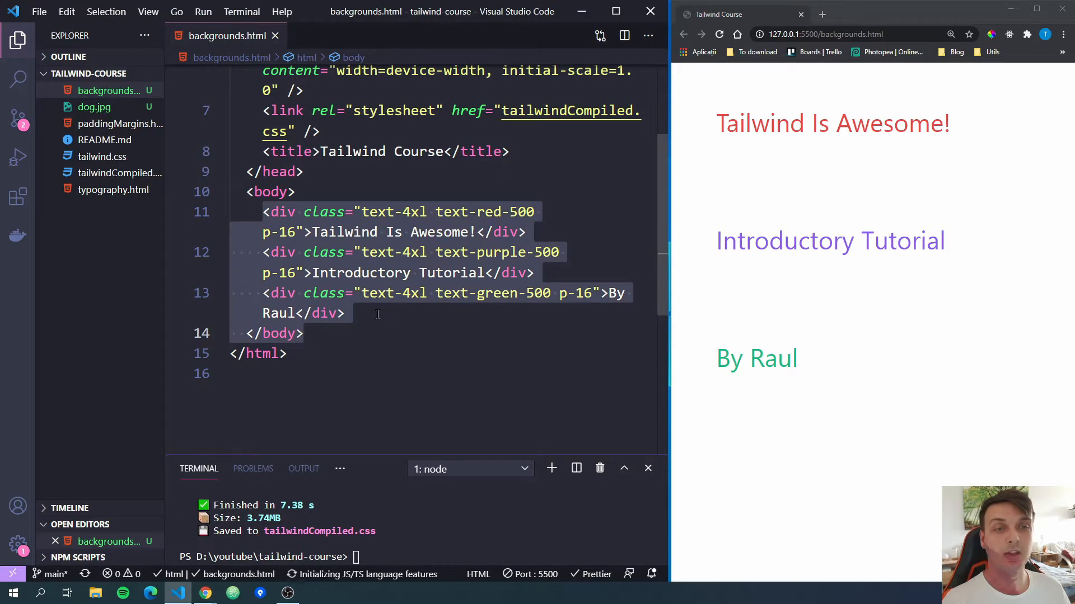
# - Add a bg-green-900 dark green background class to the 'Tailwind Is Awesome!' div
pyautogui.click(610, 292)
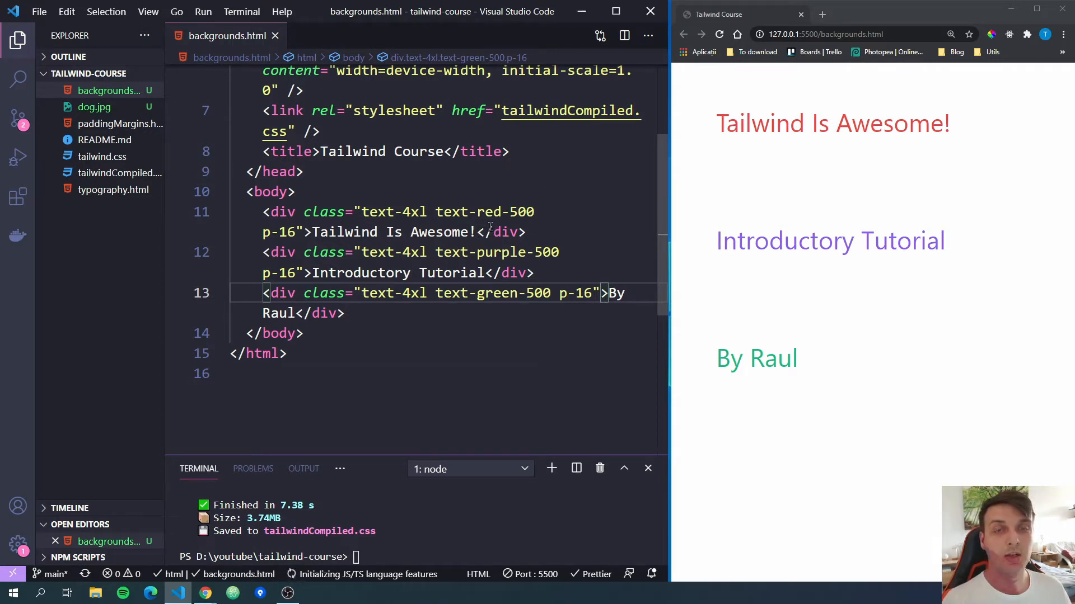
pyautogui.moveTo(505, 232)
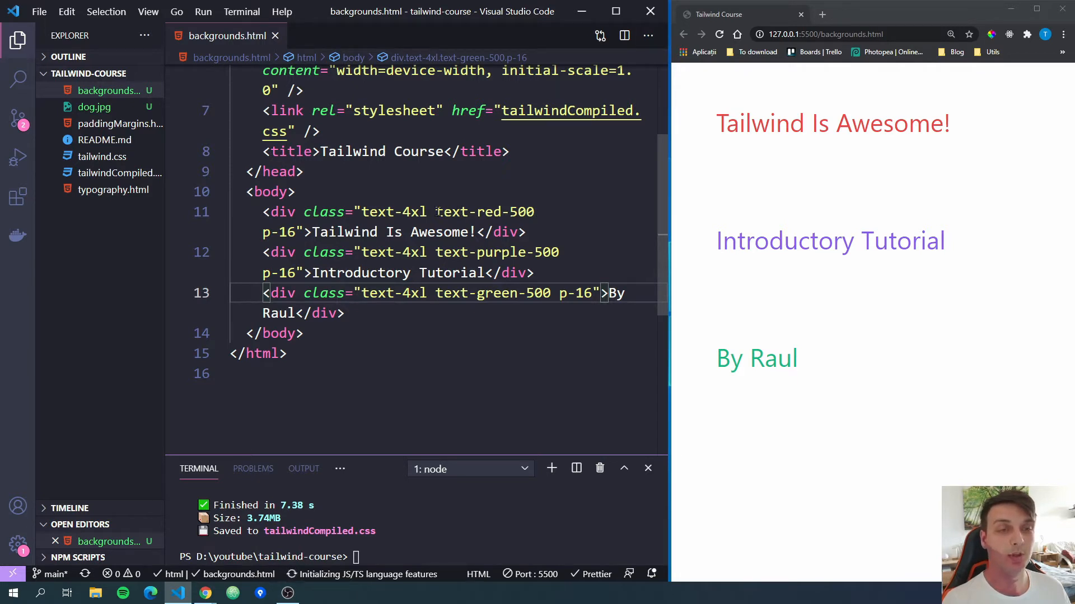
pyautogui.doubleClick(482, 211)
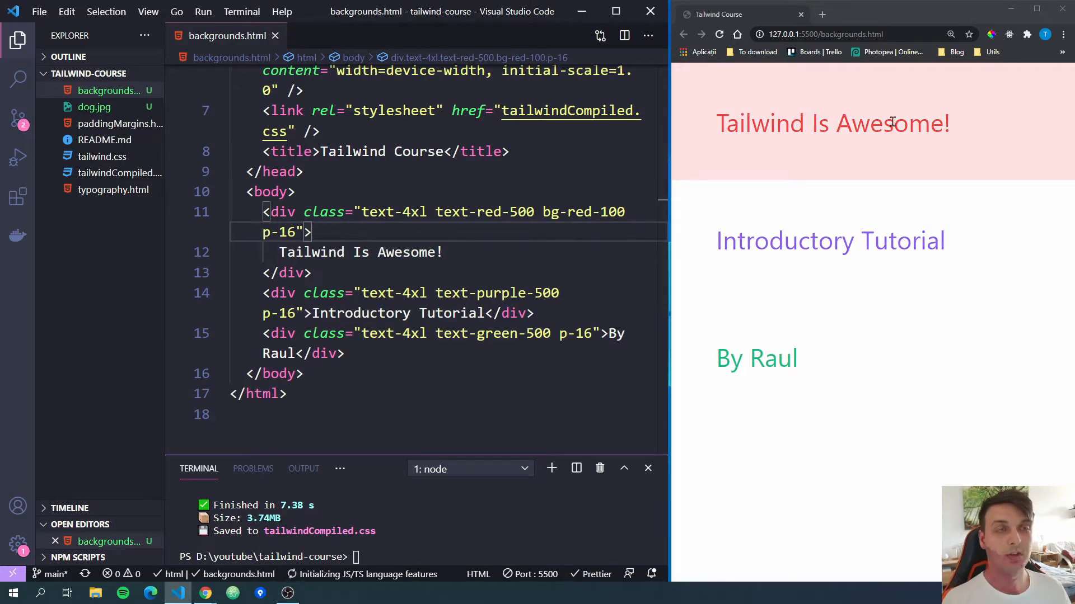
pyautogui.moveTo(745, 158)
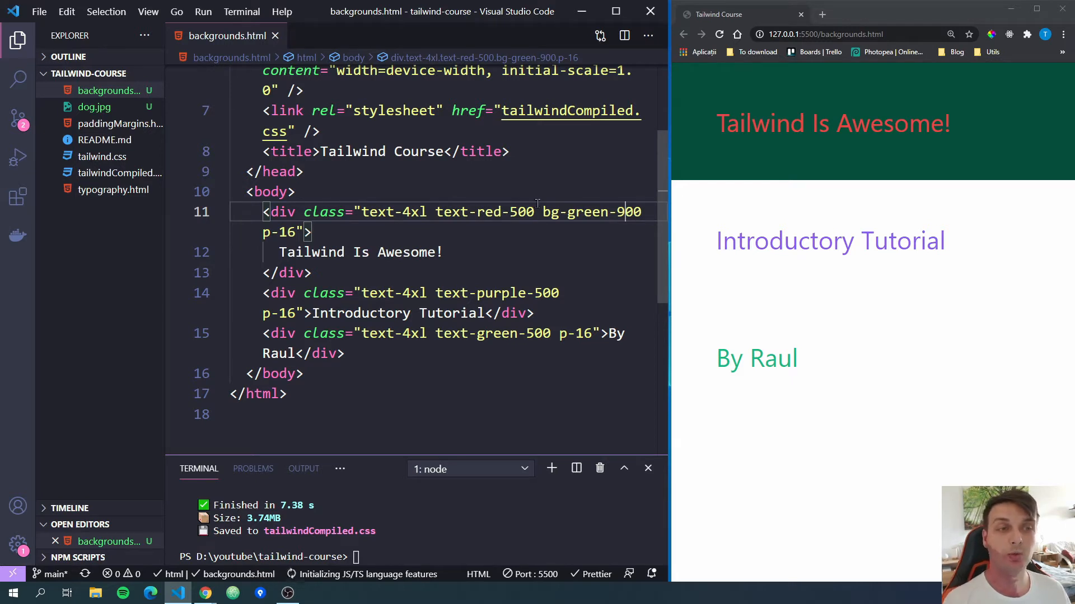
pyautogui.moveTo(471, 228)
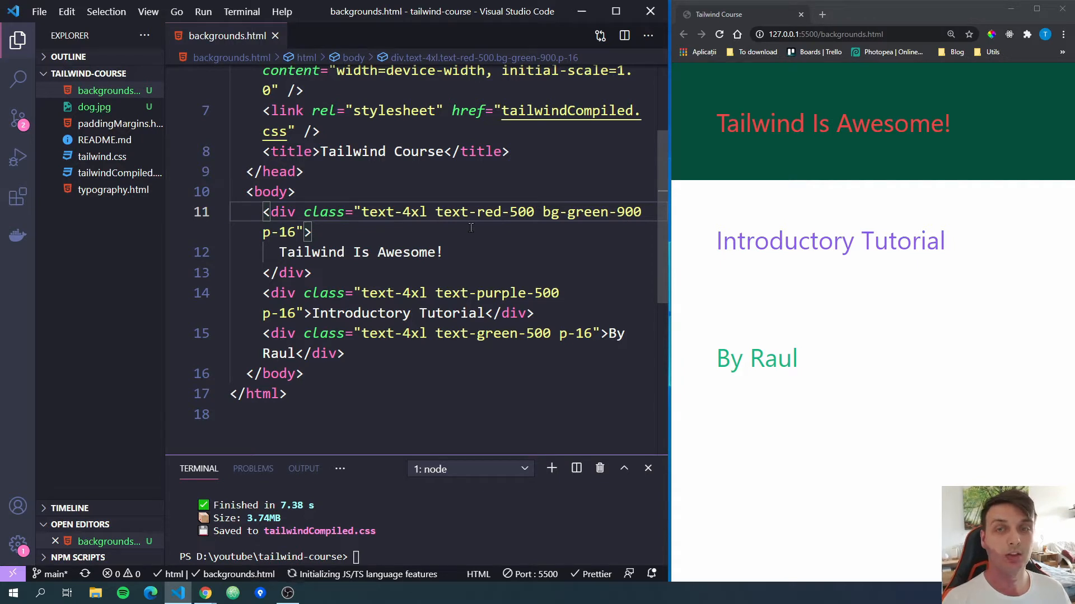
pyautogui.moveTo(440, 268)
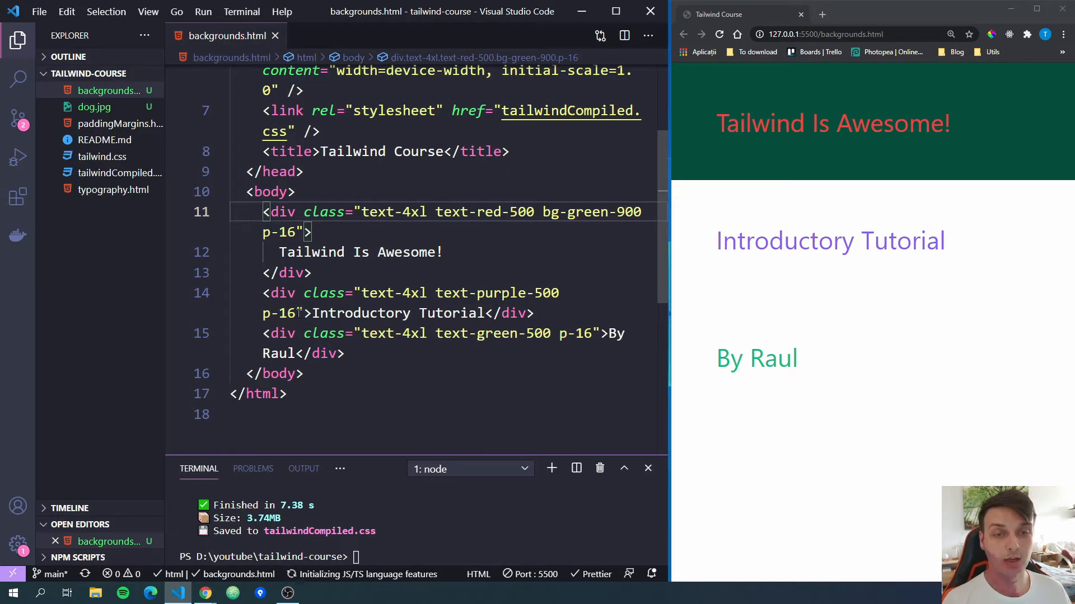
# - Add bg-gradient-to-tr from-green-500 to-purple-900 to the Introductory Tutorial div's class
pyautogui.write('bg-gradient-to')
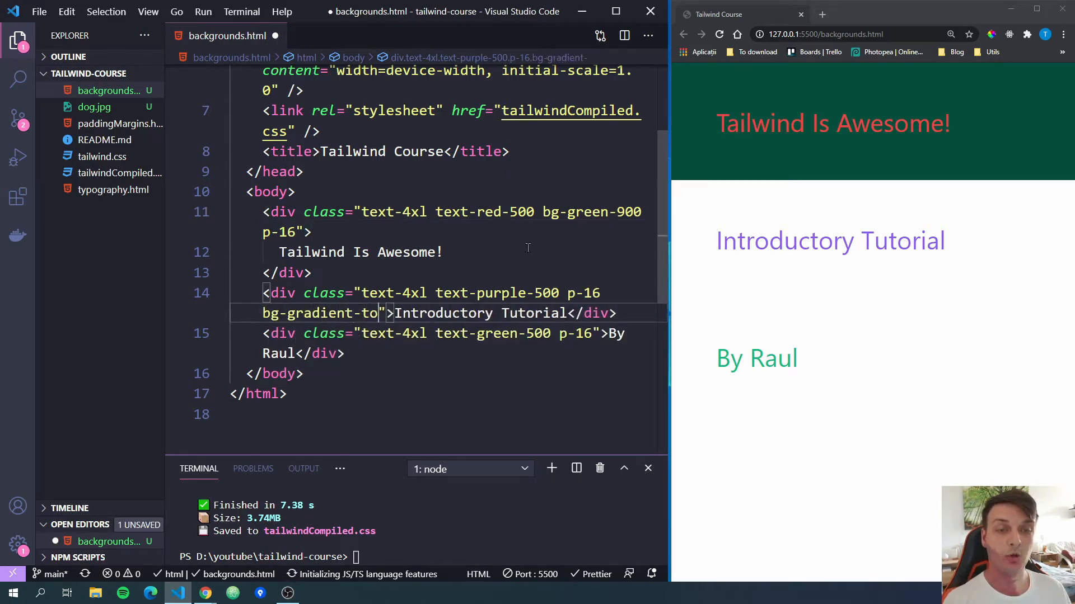
pyautogui.moveTo(323, 293)
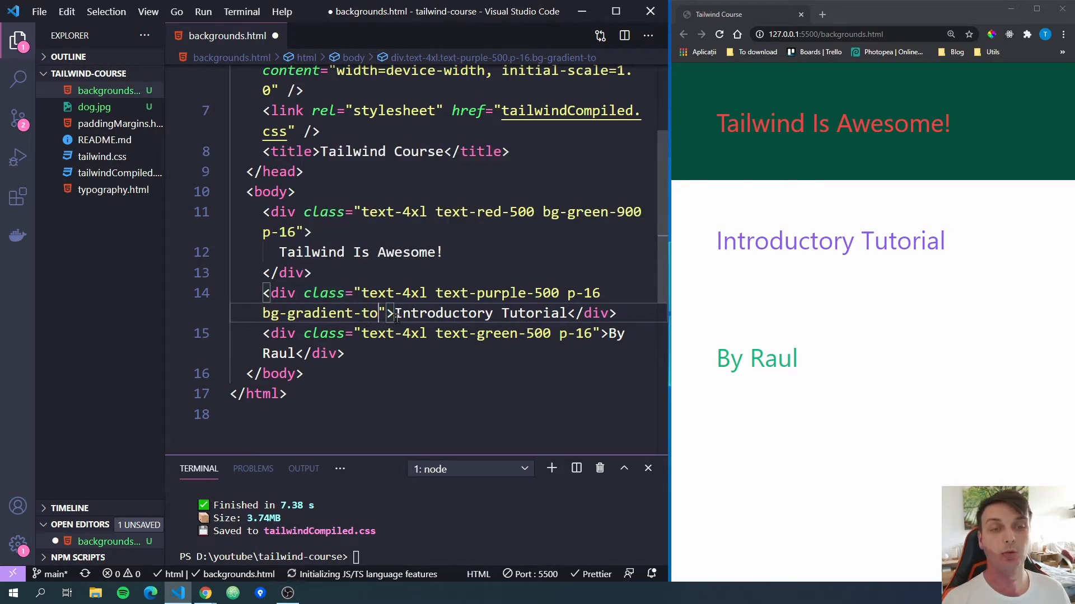
pyautogui.write('-')
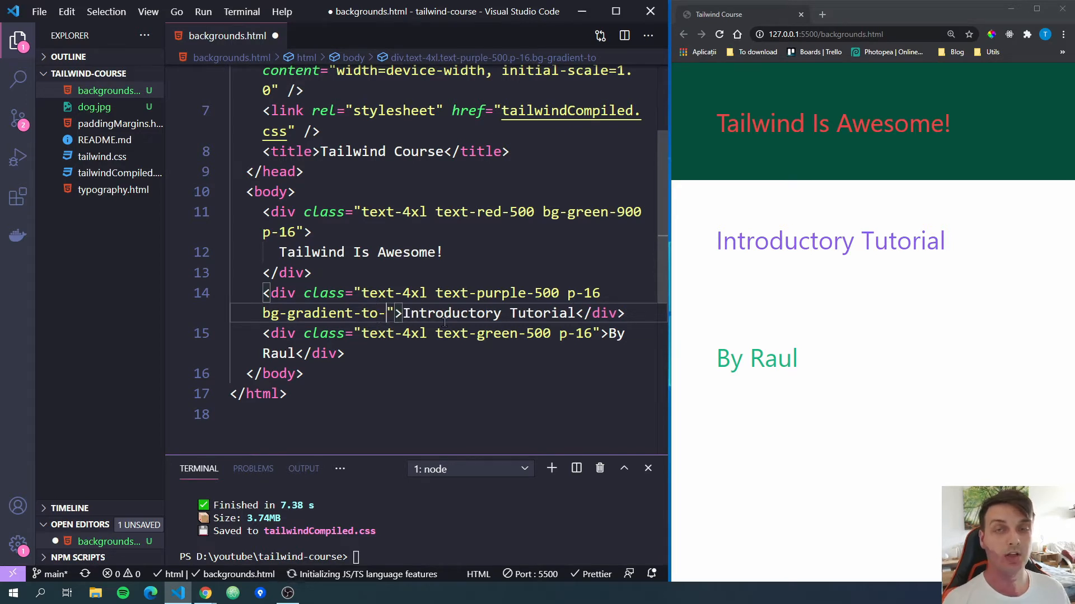
pyautogui.write('t')
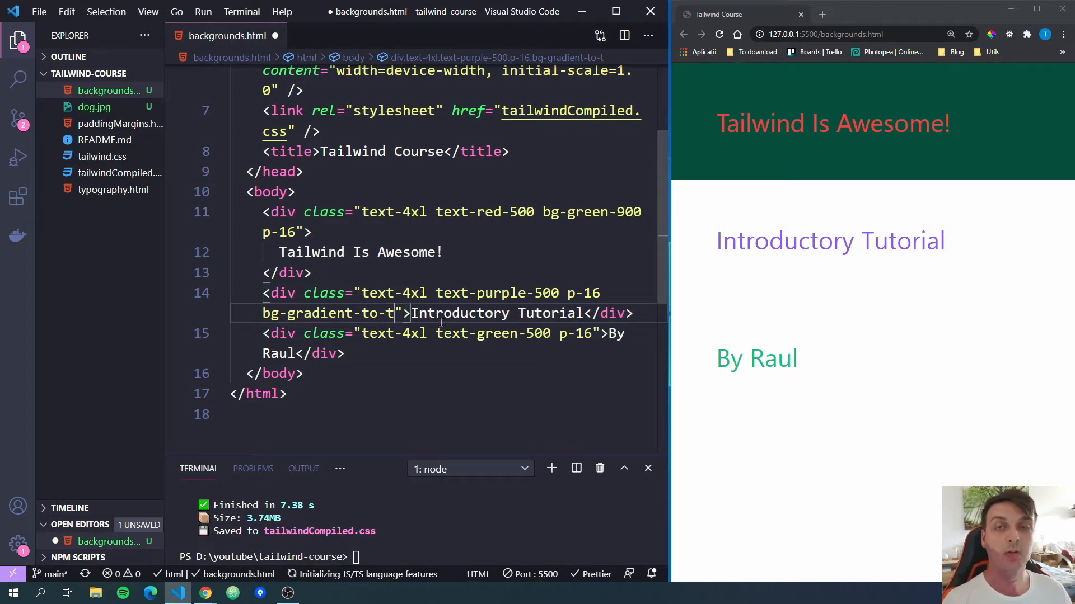
pyautogui.press('Backspace')
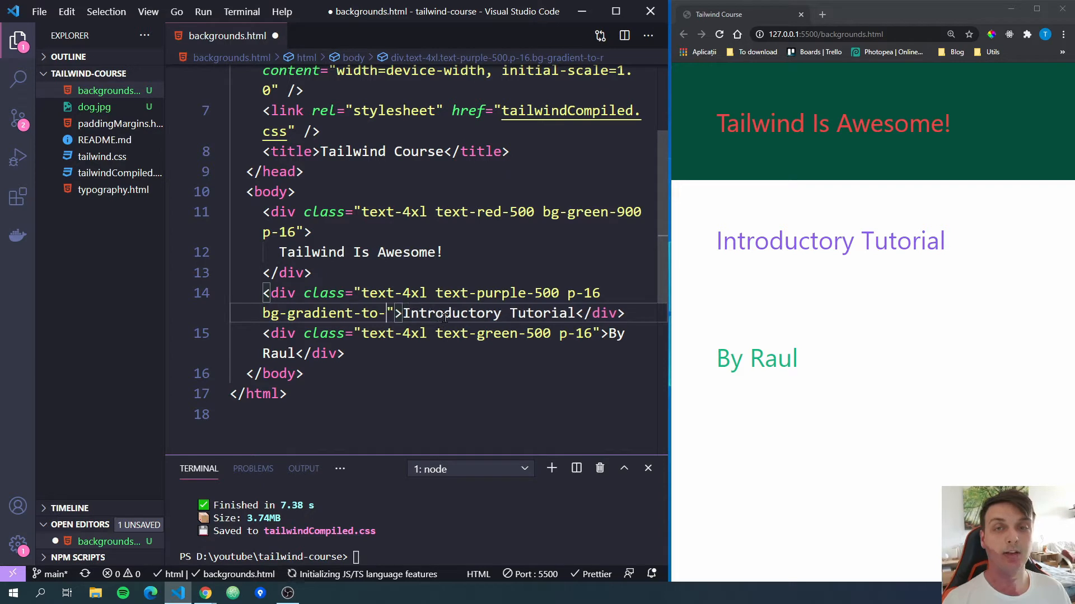
pyautogui.write('b')
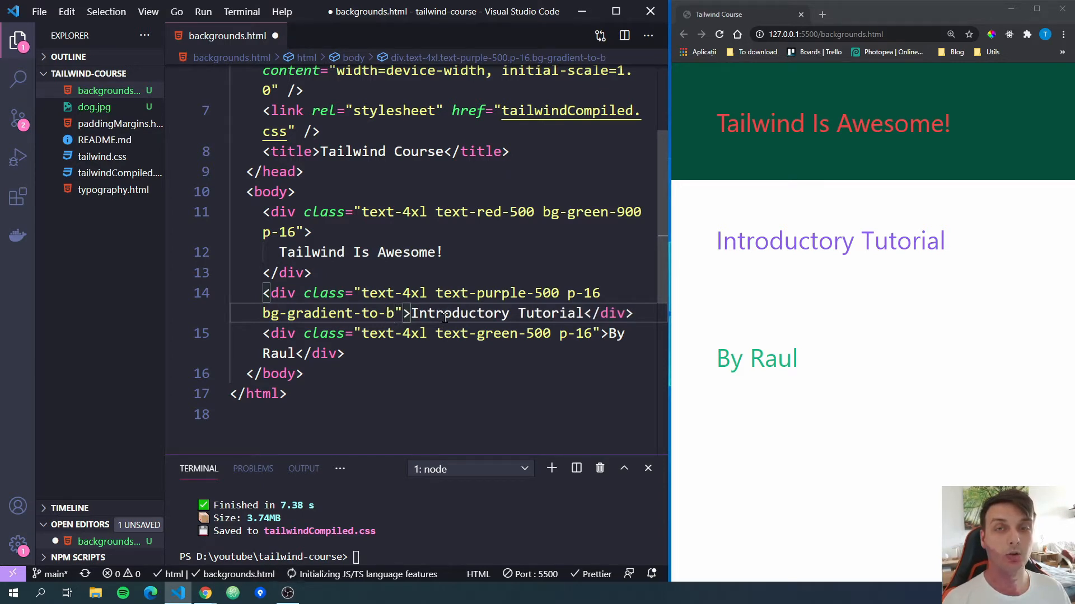
pyautogui.write('tr')
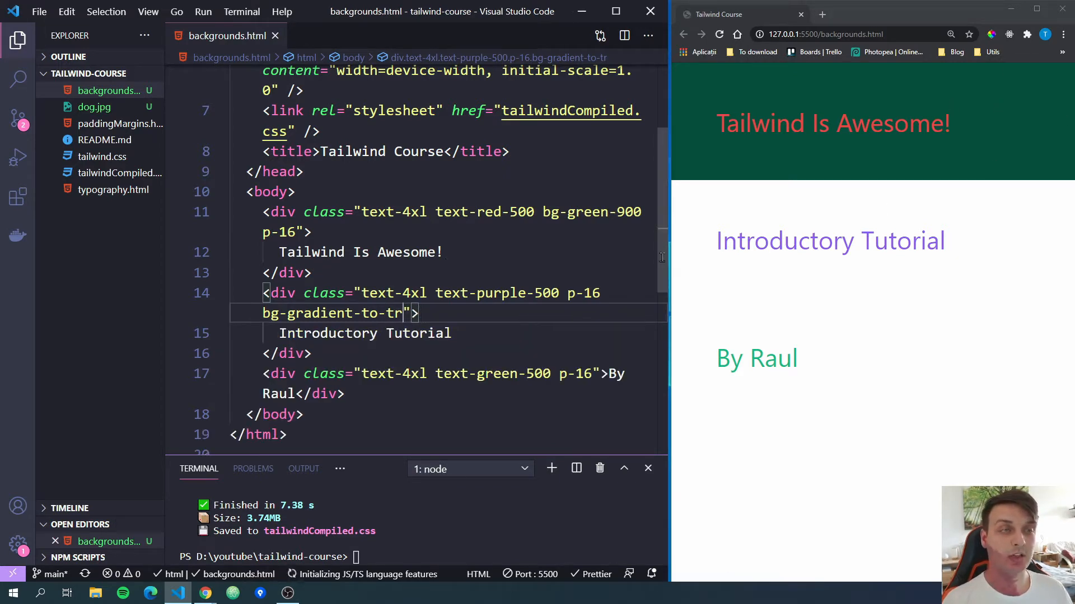
pyautogui.moveTo(720, 241)
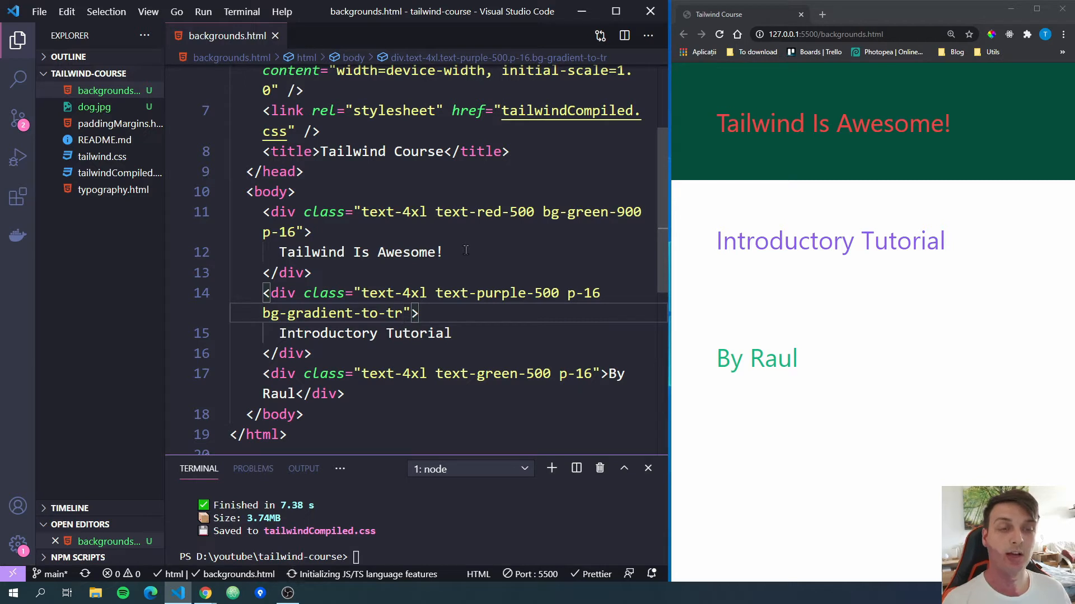
pyautogui.write('from')
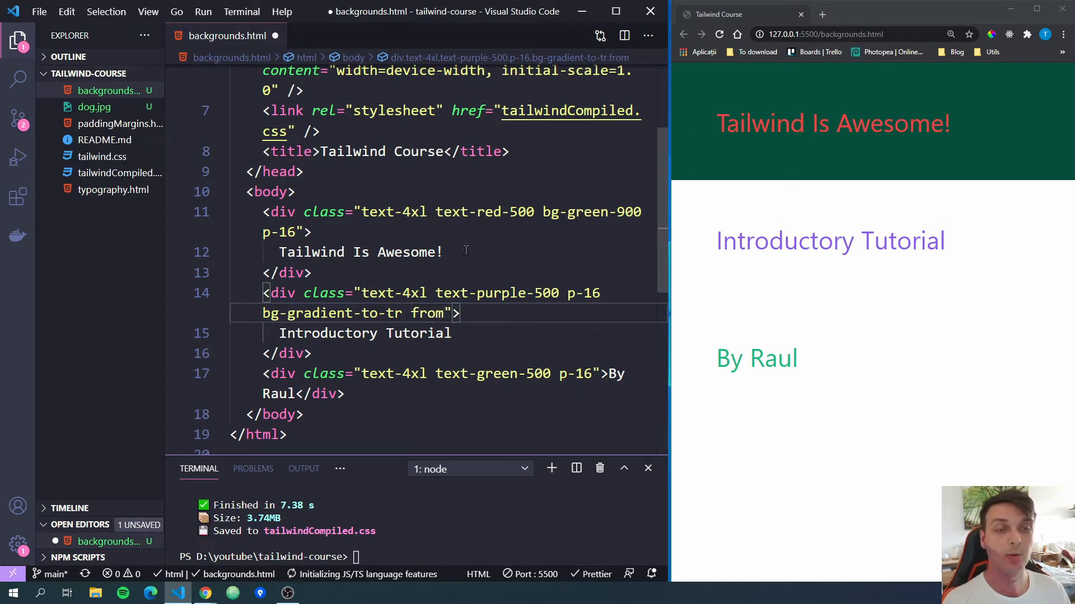
pyautogui.write('purple-500')
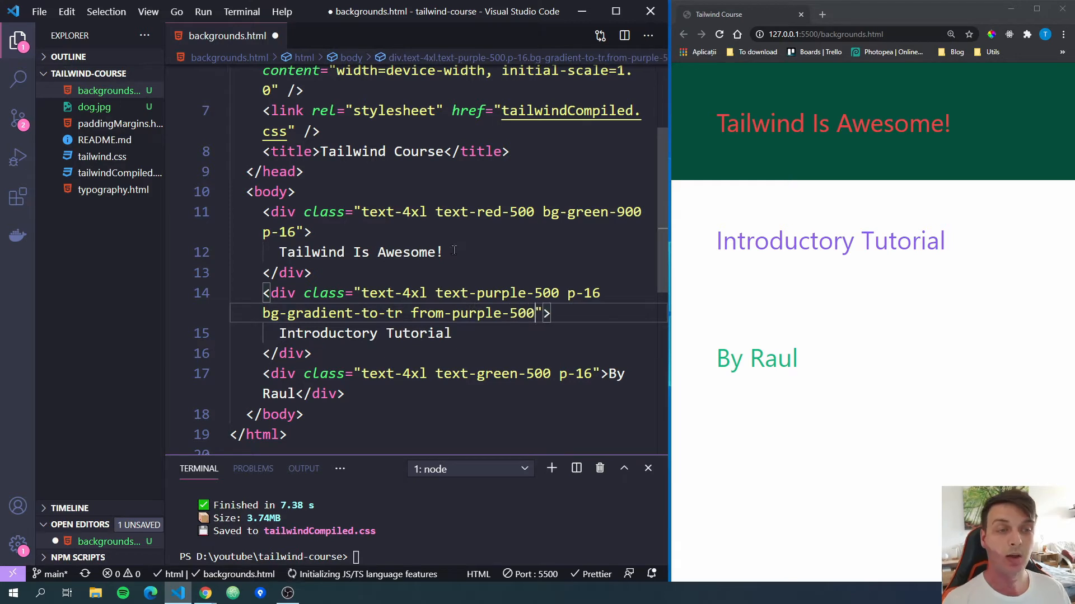
pyautogui.write('to-')
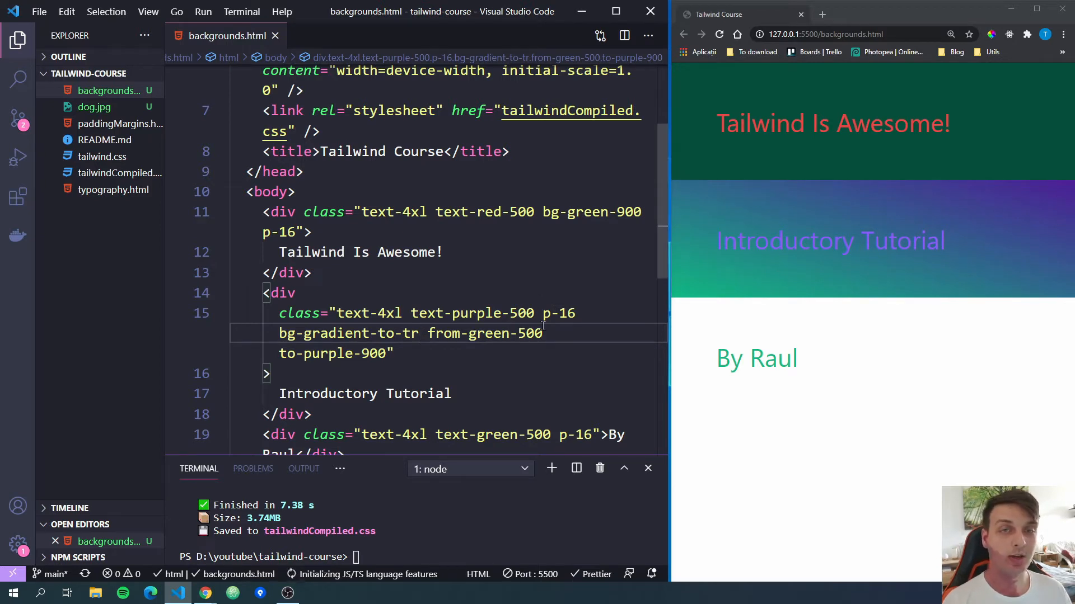
# - Add via-red-300 and via-yellow-900 stops and make the gradient bg-gradient-to-b
pyautogui.write('via-red-300')
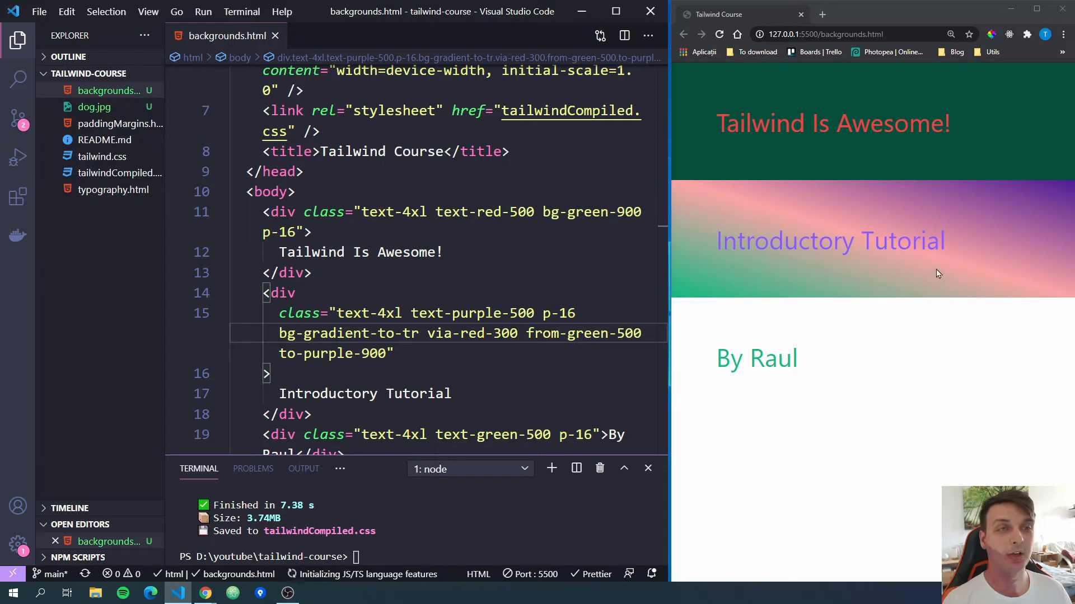
pyautogui.write('v')
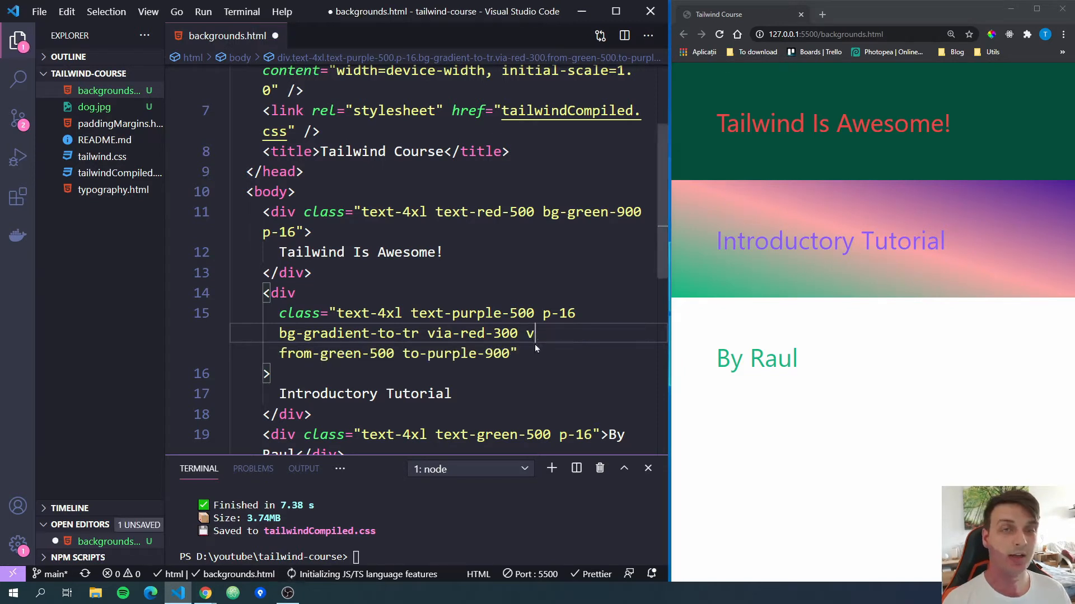
pyautogui.write('ia-yell')
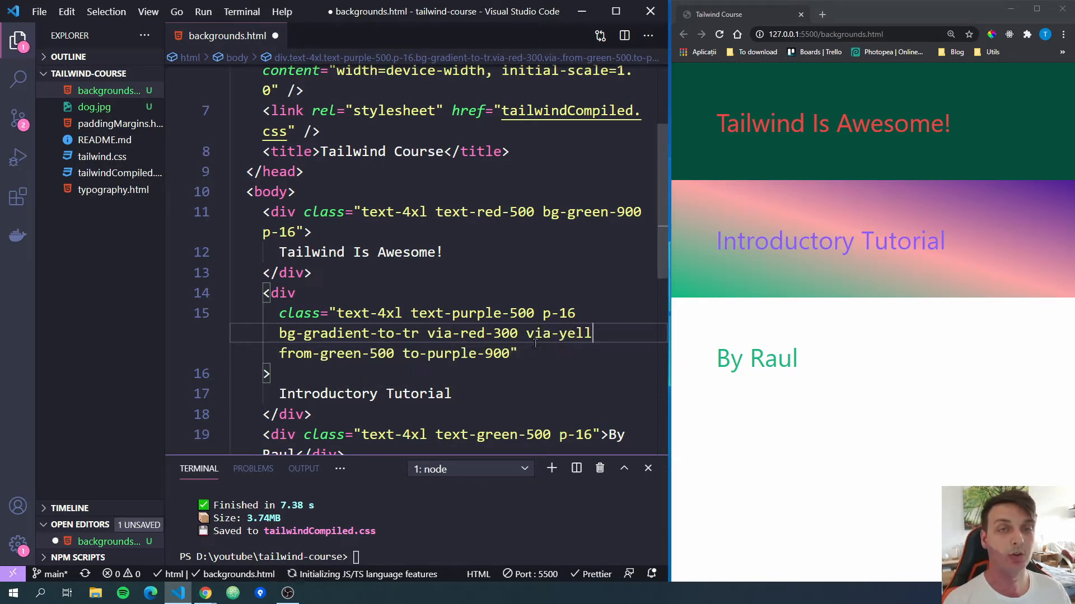
pyautogui.write('ow-900')
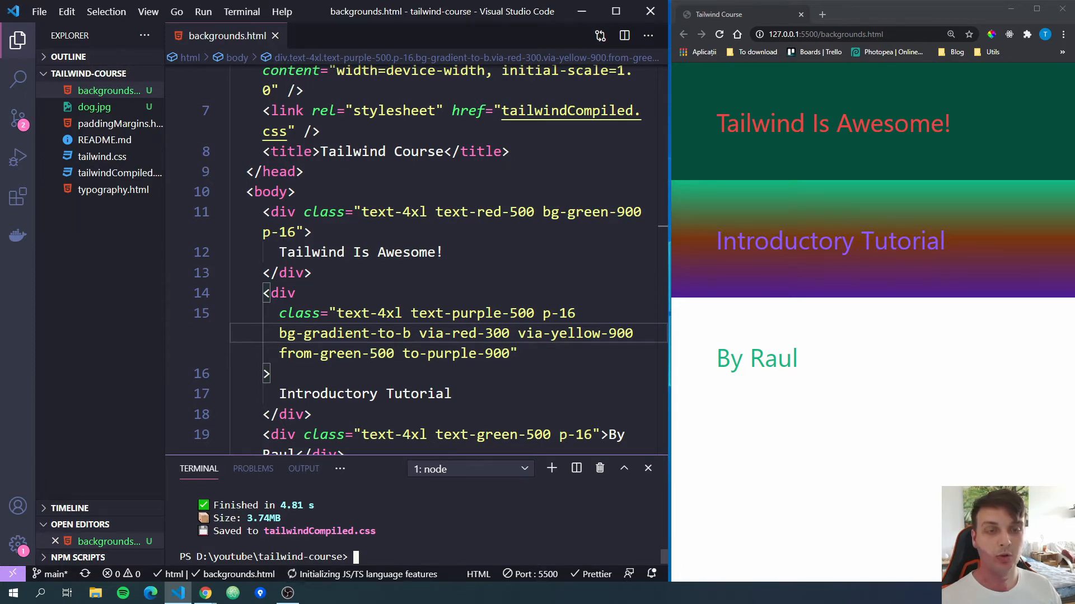
# - Generate a default tailwind.config.js with npx tailwindcss-cli@latest init
pyautogui.write('npx tailwindcss-cli@latest init')
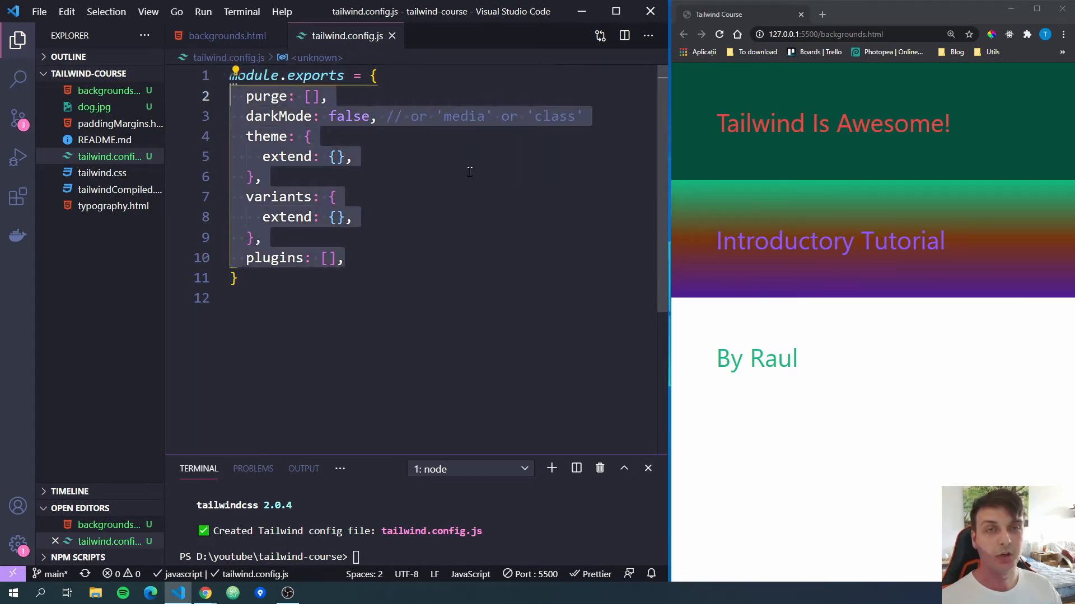
pyautogui.moveTo(443, 182)
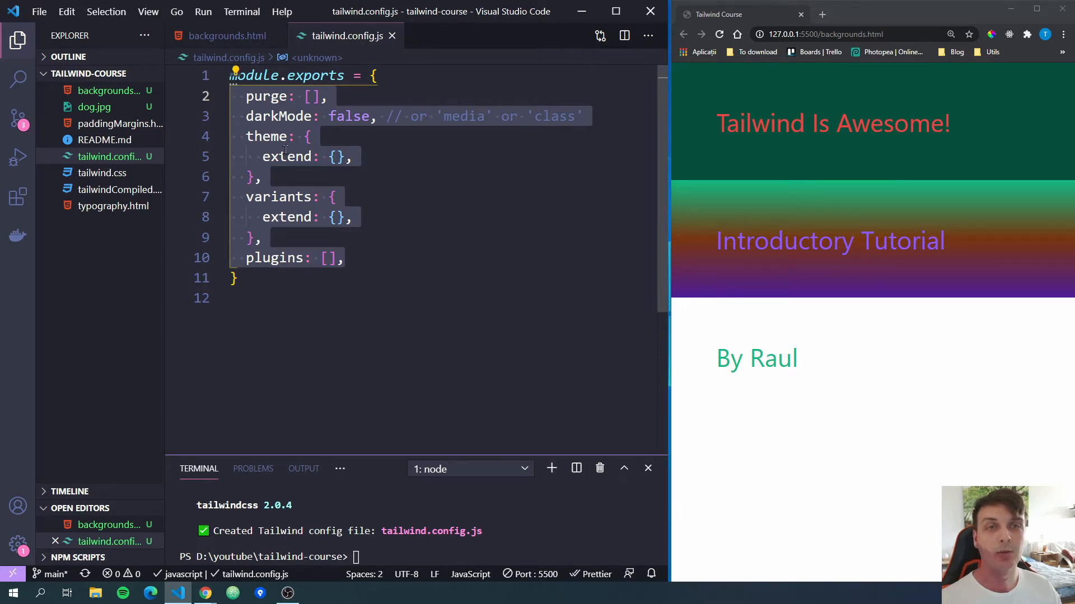
pyautogui.click(94, 107)
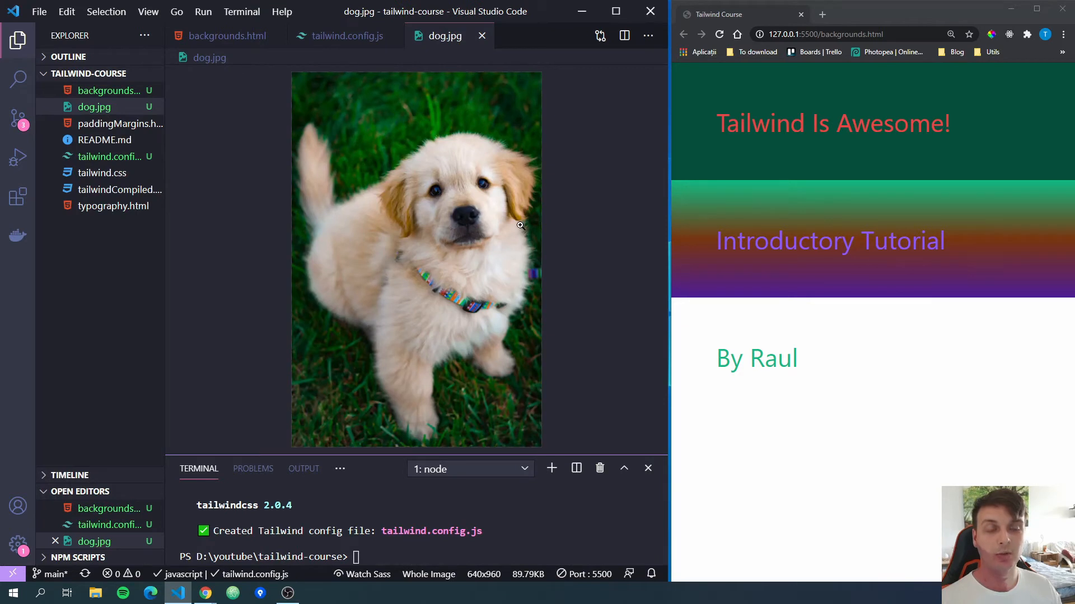
pyautogui.moveTo(466, 46)
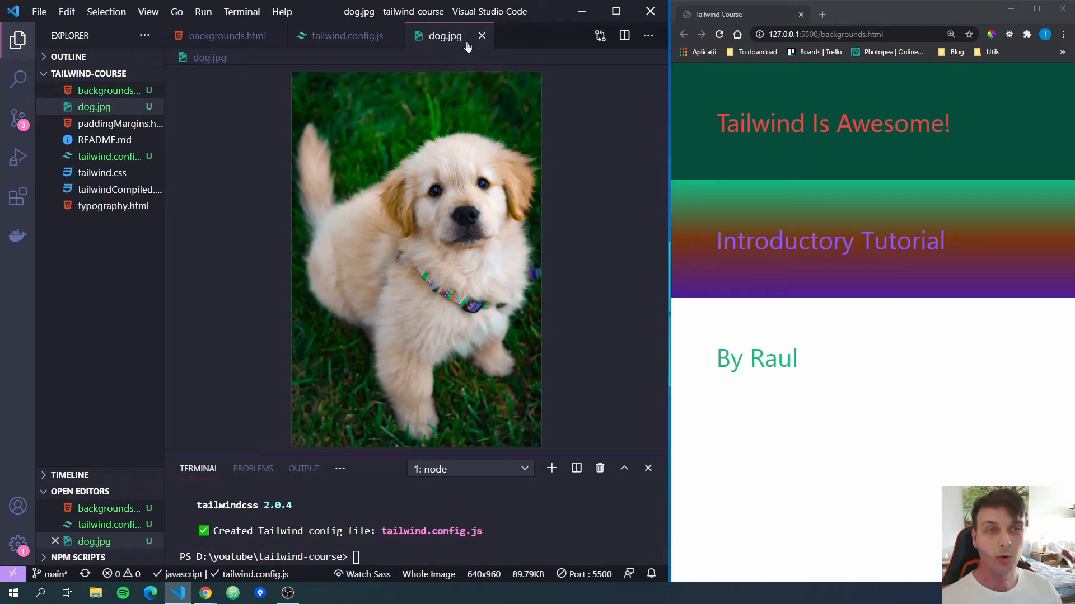
pyautogui.click(345, 36)
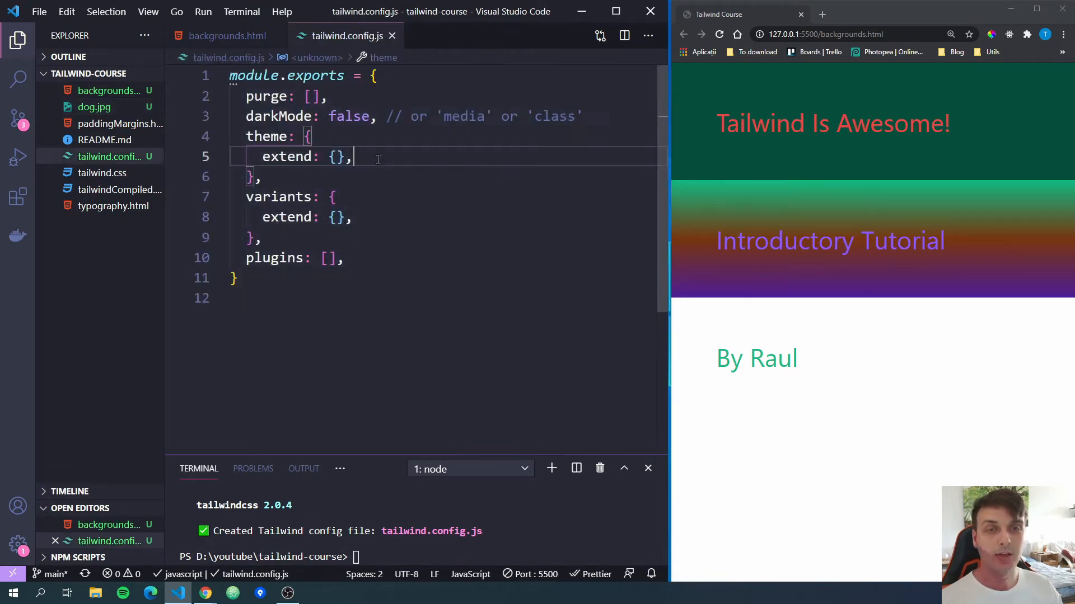
# - Start a backgroundImage: theme => ({ ... }) entry inside theme.extend
pyautogui.doubleClick(266, 136)
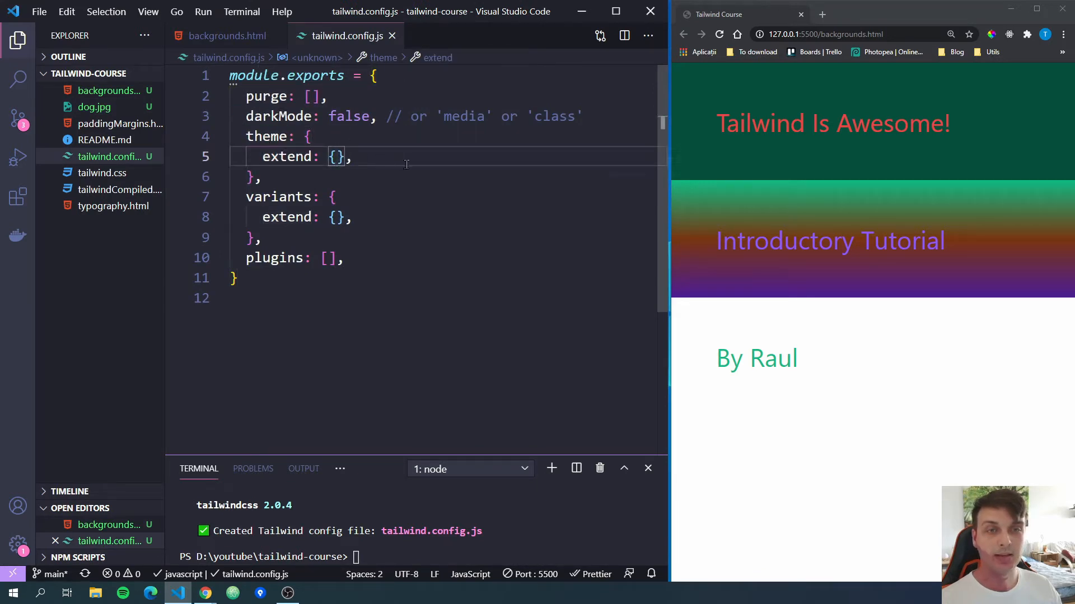
pyautogui.write('backgroundImage:')
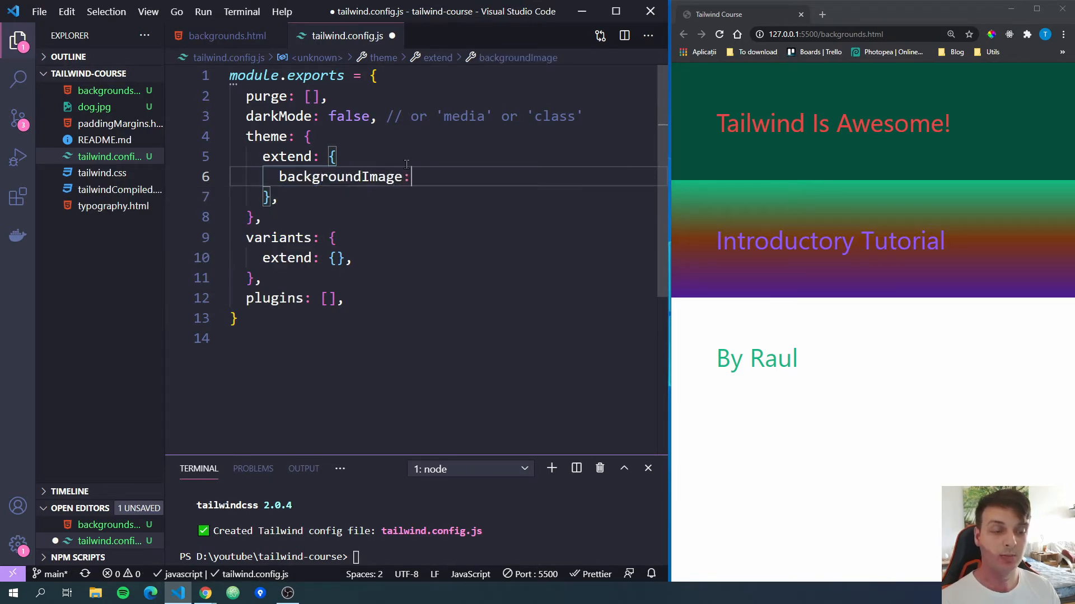
pyautogui.write('theme =')
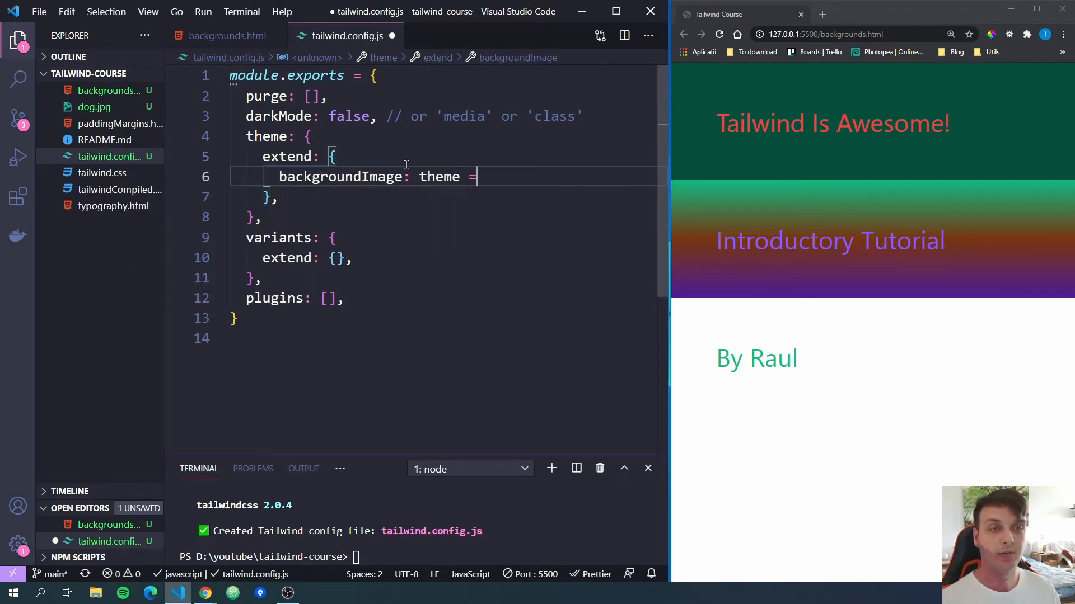
pyautogui.write('>')
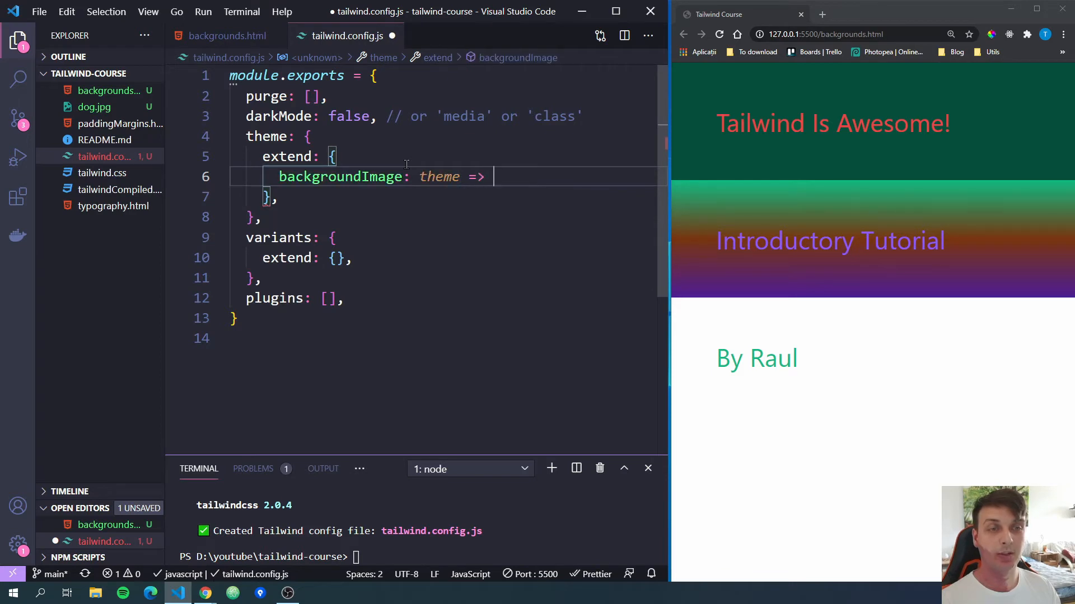
pyautogui.write('()')
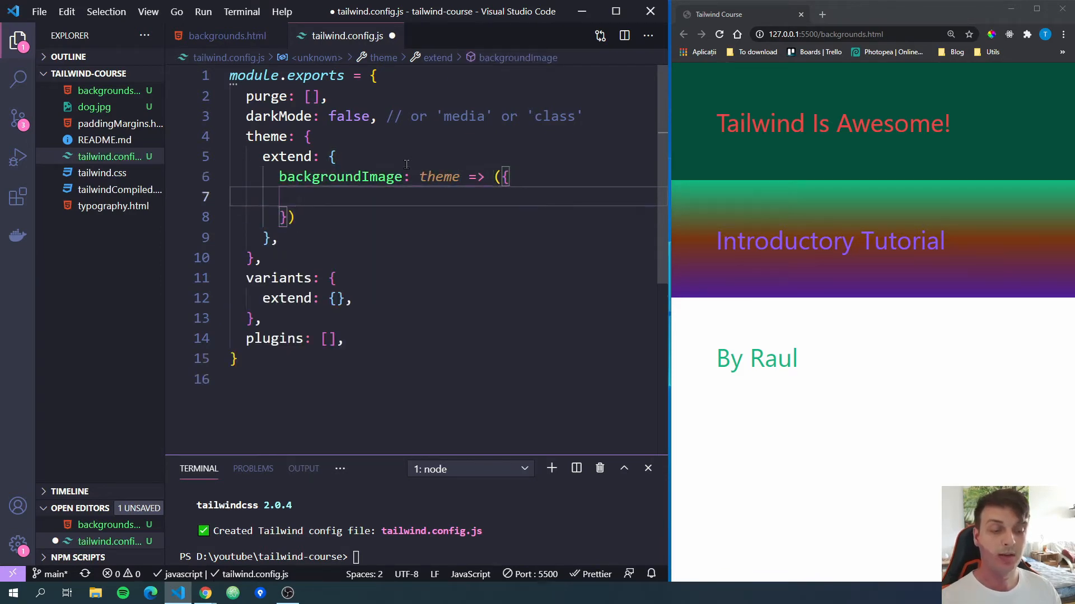
pyautogui.write("'")
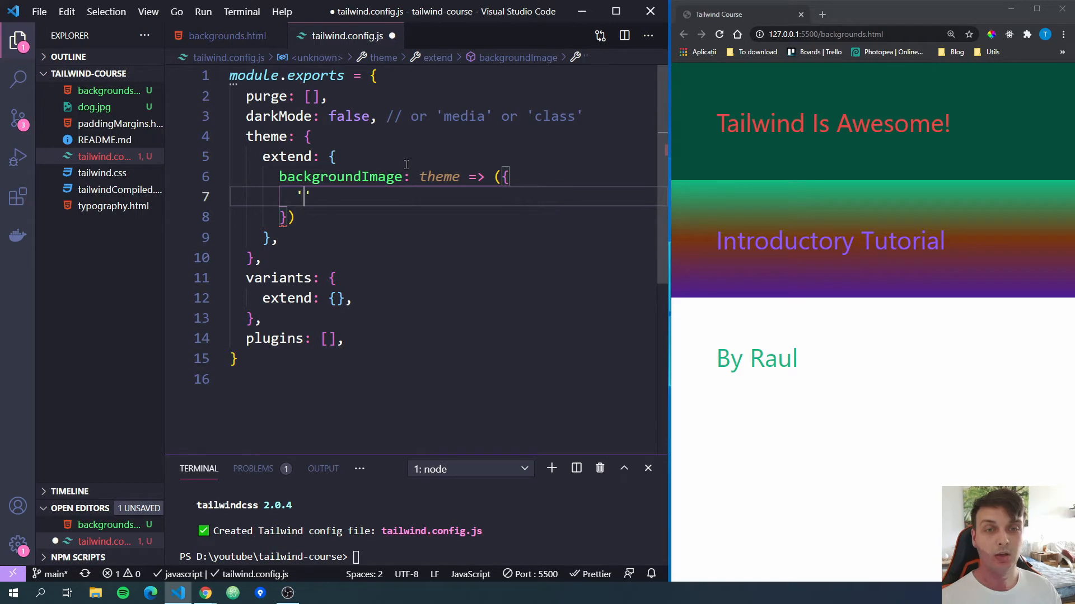
# - Define 'dog-img': "url('/dog.jpg')" and save the config file
pyautogui.write('dog-img')
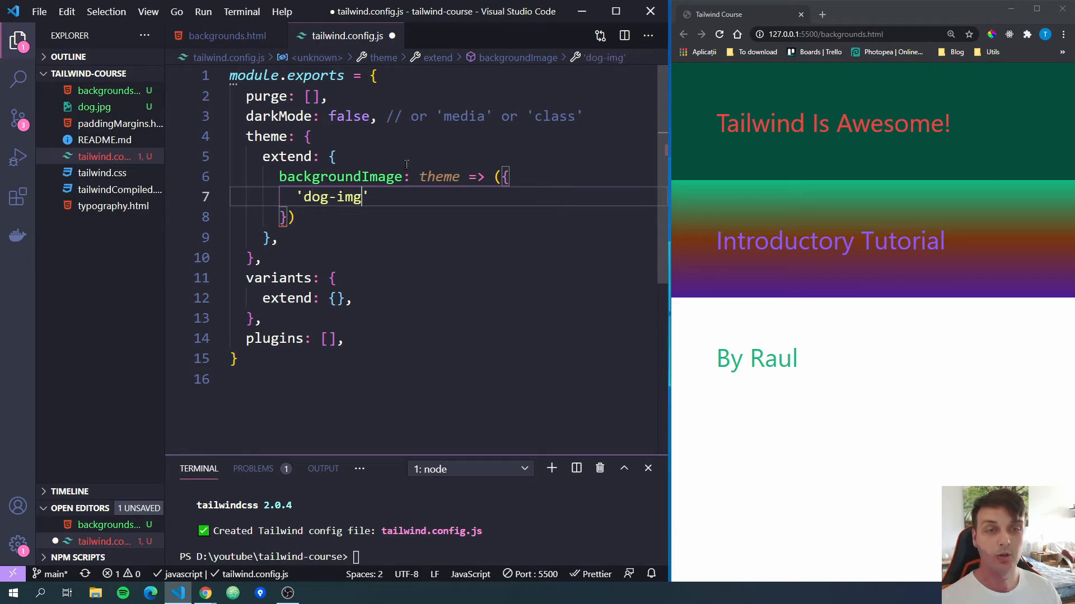
pyautogui.write(': ""')
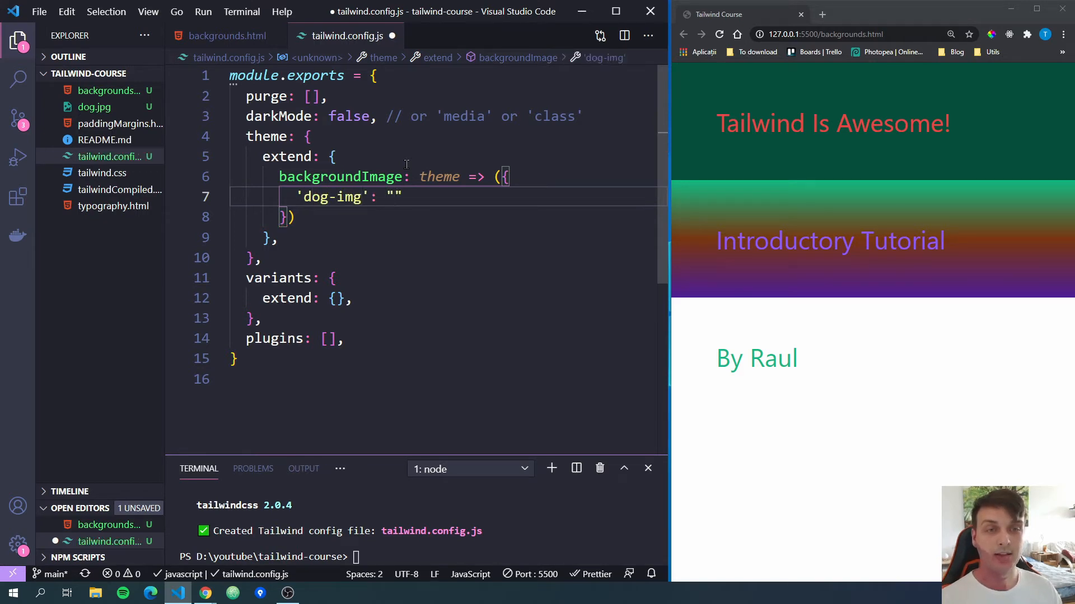
pyautogui.write('url()')
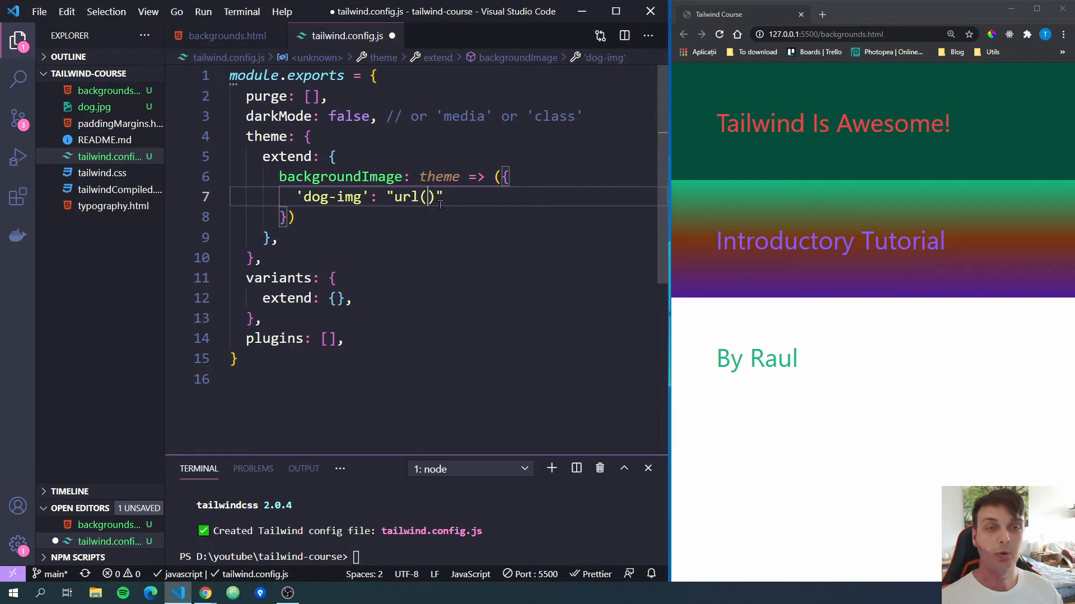
pyautogui.write("''")
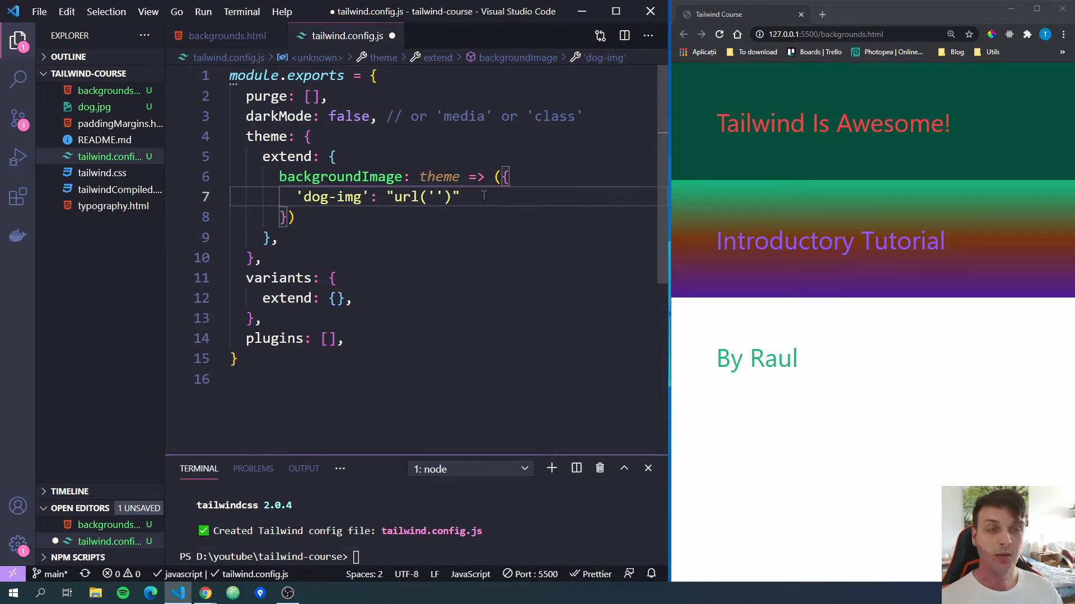
pyautogui.write('/dog.jpg')
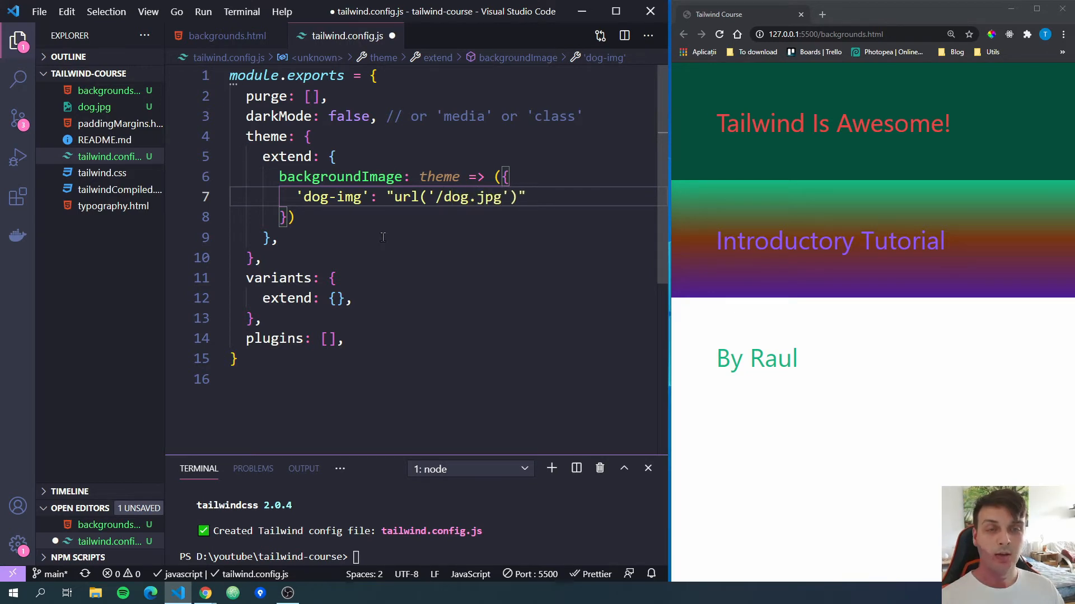
pyautogui.press('ctrl+s')
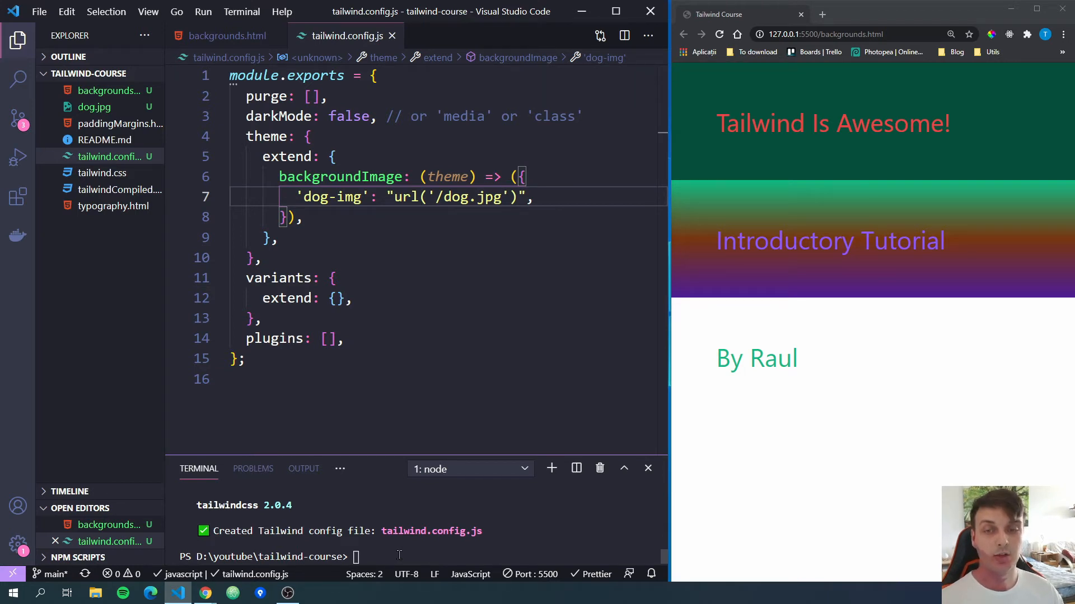
# - Rebuild Tailwind with npx tailwindcss-cli@latest build ./tailwind.css -o ./tailwindCompiled.css
pyautogui.write('npx tailwindcss-cli@latest init')
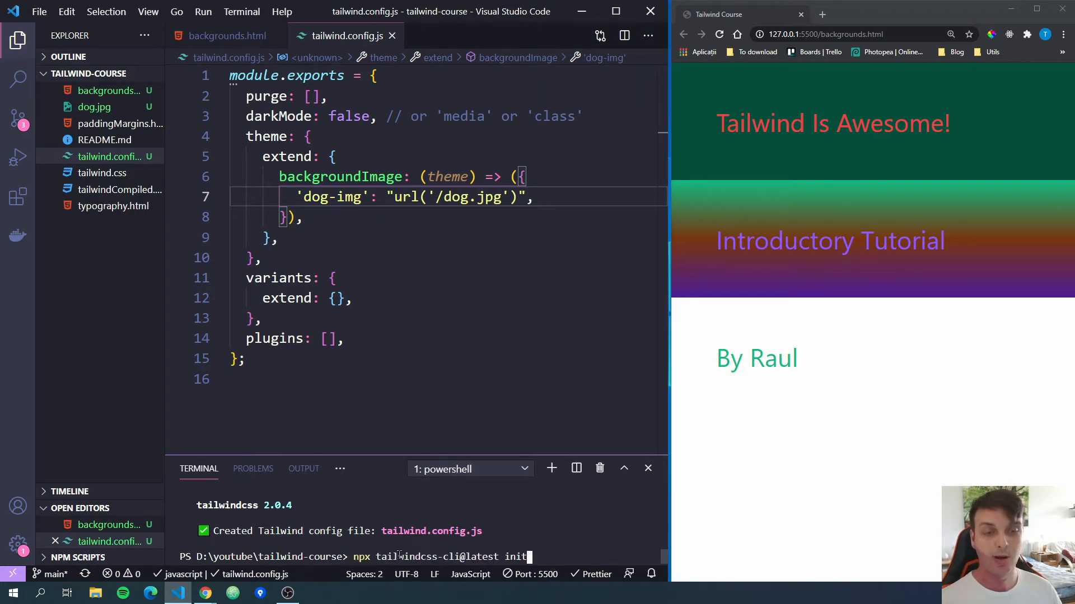
pyautogui.write('npx tailwindcss-cli@latest build ./tailwind.css -o ./tailwindCompiled.css')
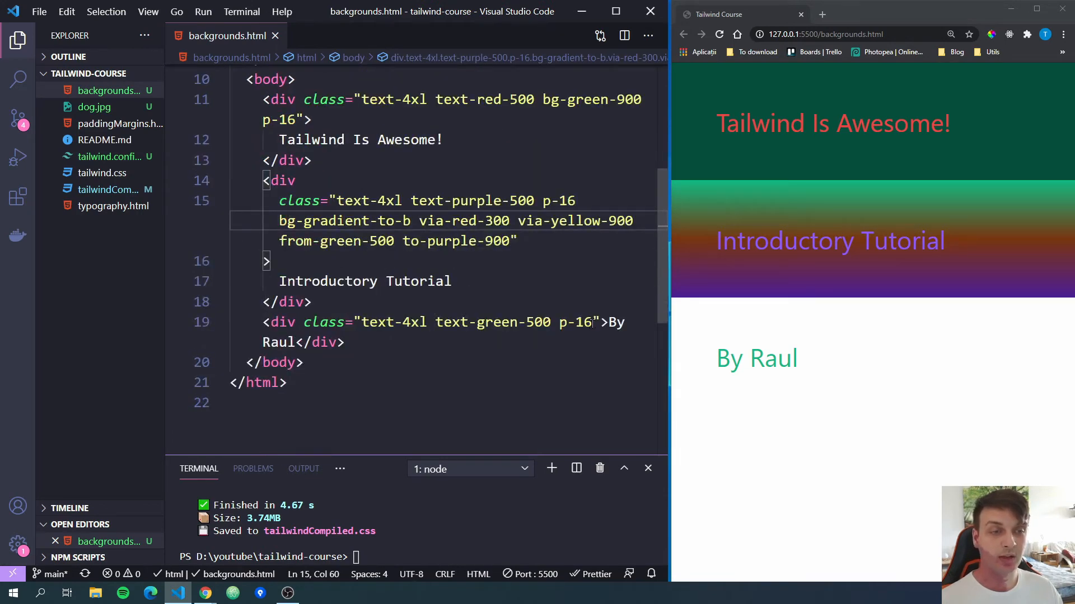
# - Begin a bg- class on the By Raul div and check the dog-img name in the config
pyautogui.write('bg')
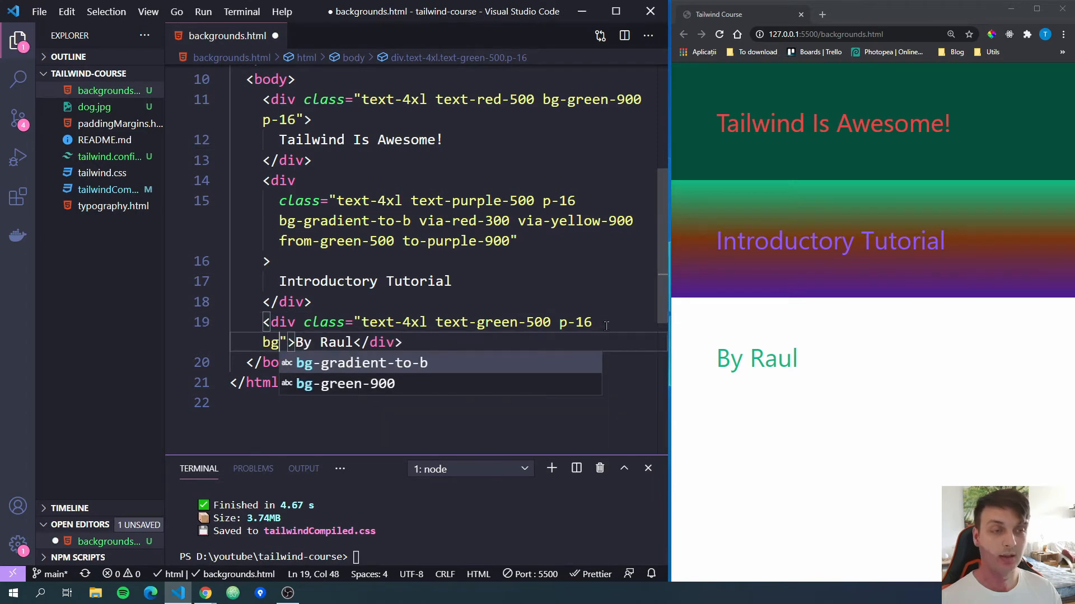
pyautogui.write('-')
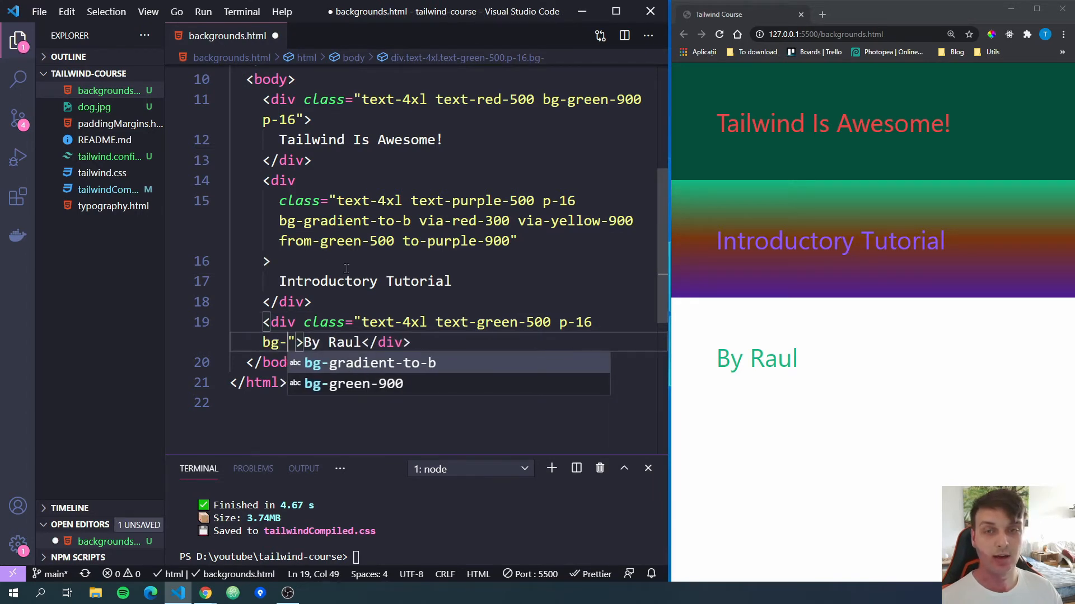
pyautogui.click(342, 36)
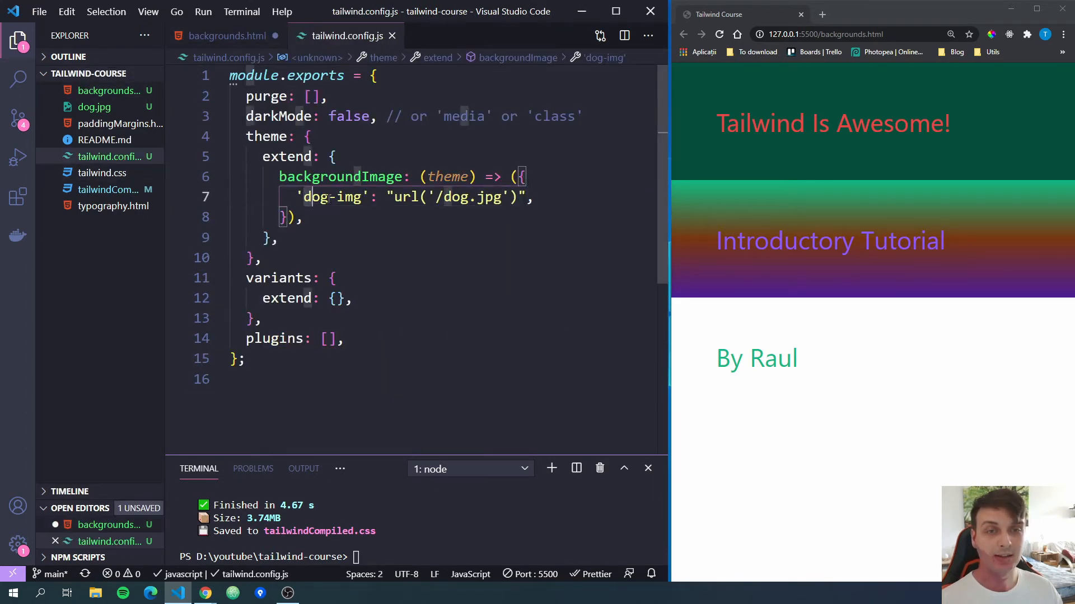
pyautogui.doubleClick(334, 196)
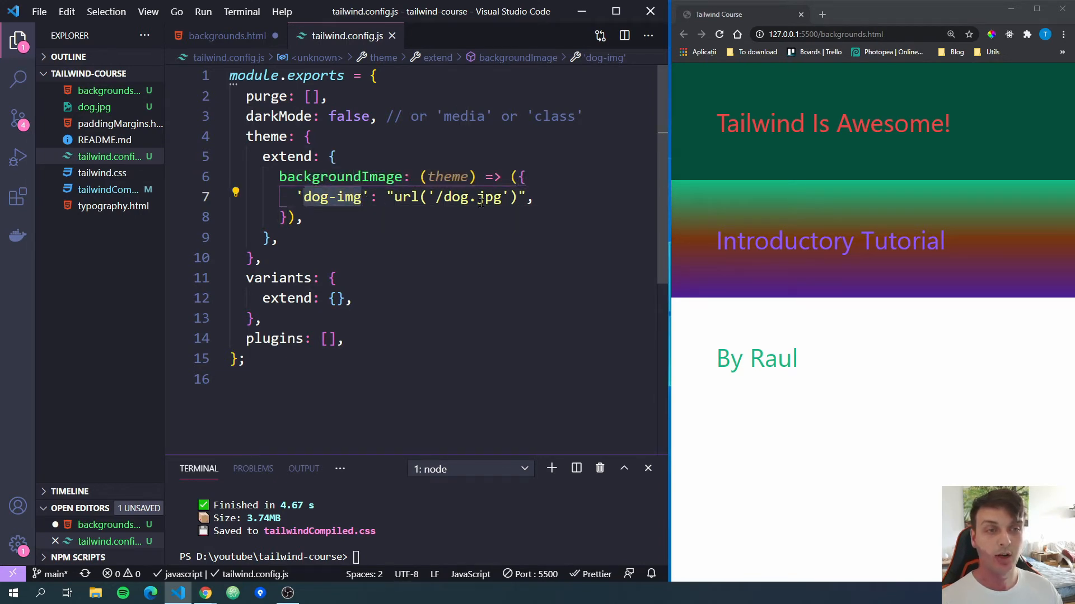
# - Complete the class as bg-dog-img so the dog photo shows behind the By Raul div
pyautogui.click(228, 36)
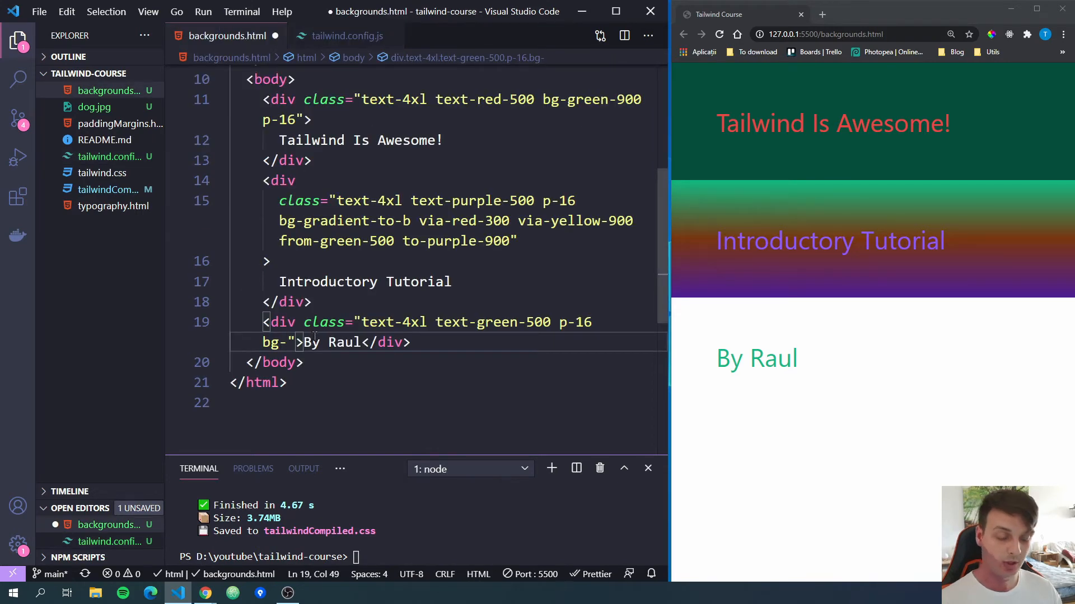
pyautogui.write('dog-')
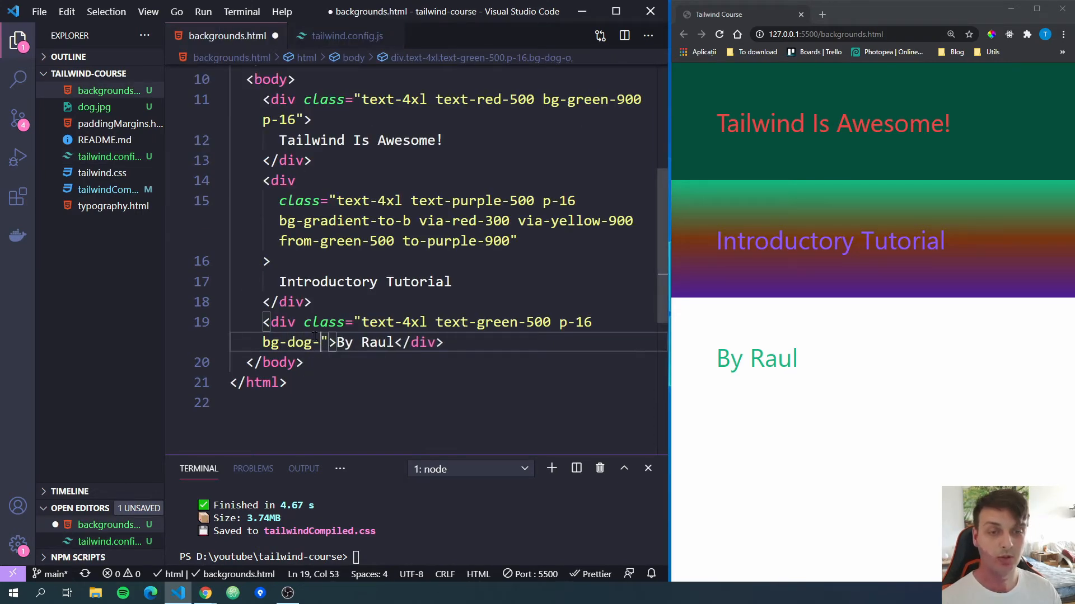
pyautogui.write('img')
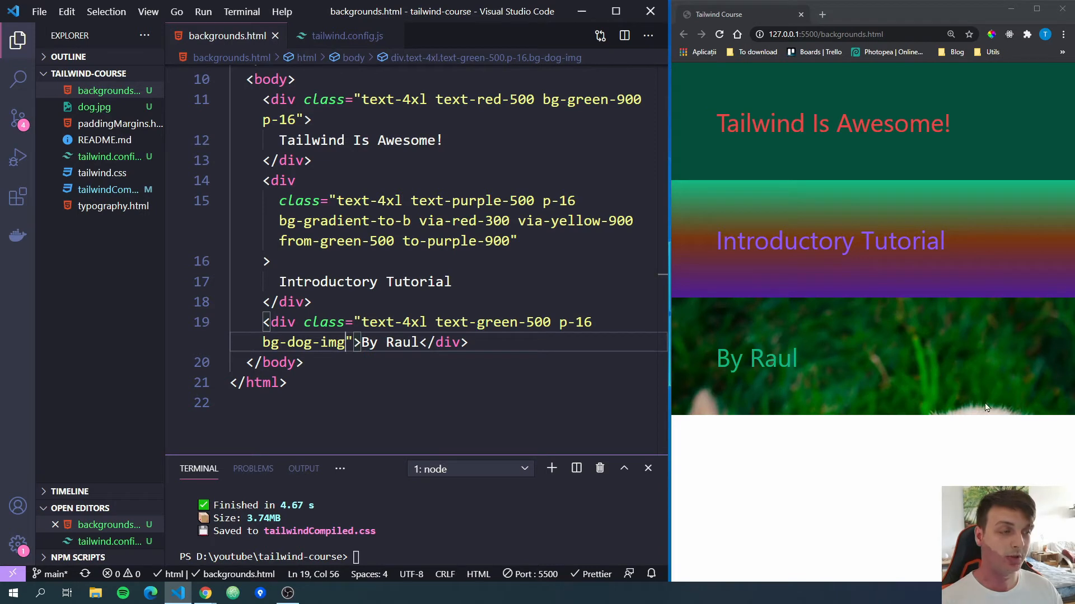
pyautogui.moveTo(790, 343)
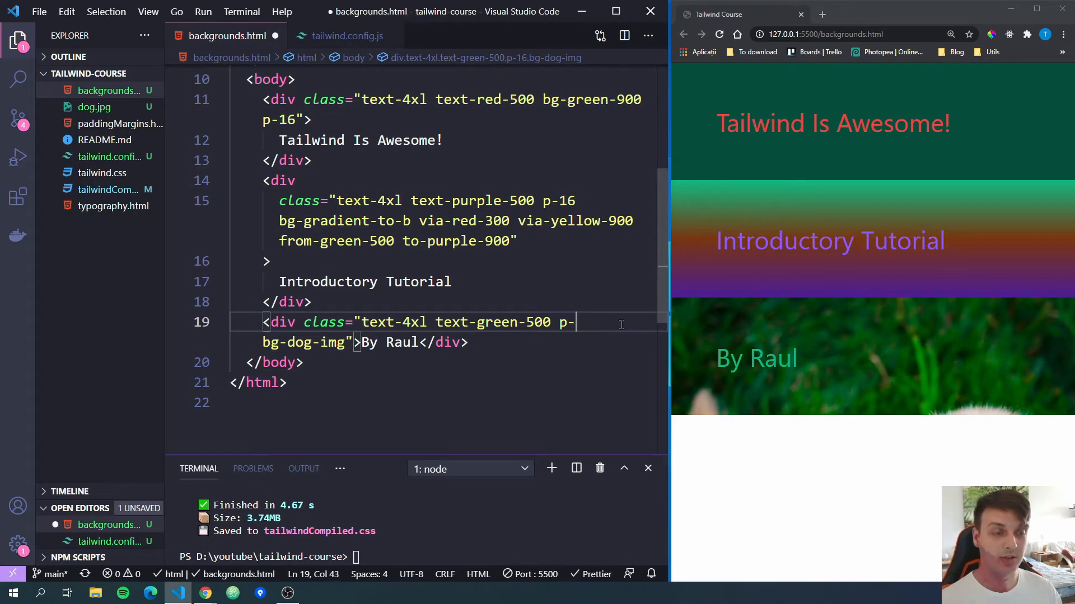
# - Change the By Raul div's padding to p-96 and zoom out the preview to see the tiled dog
pyautogui.write('96')
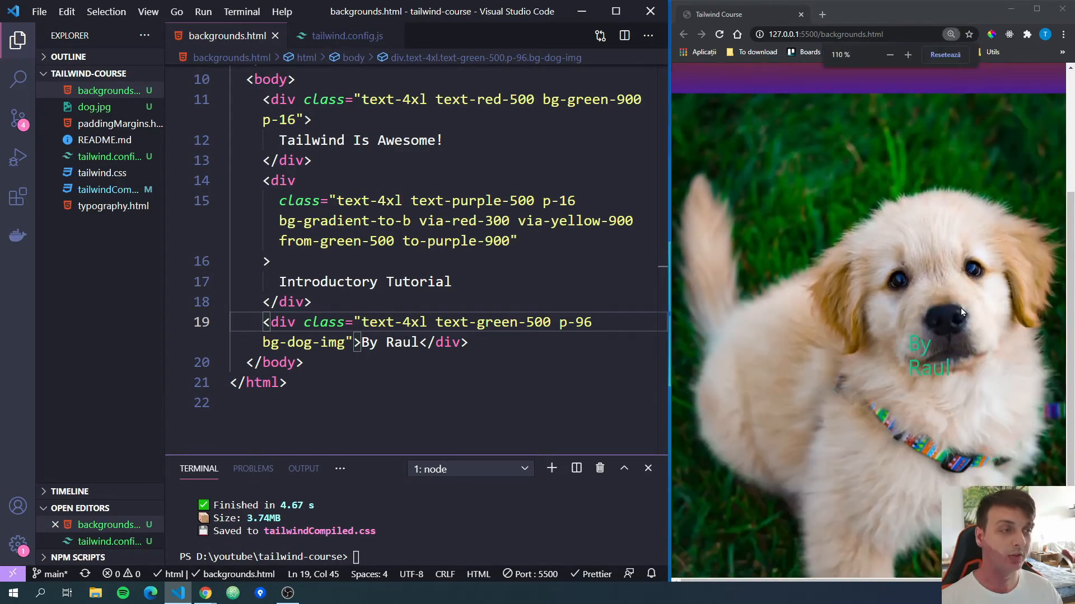
pyautogui.click(889, 54)
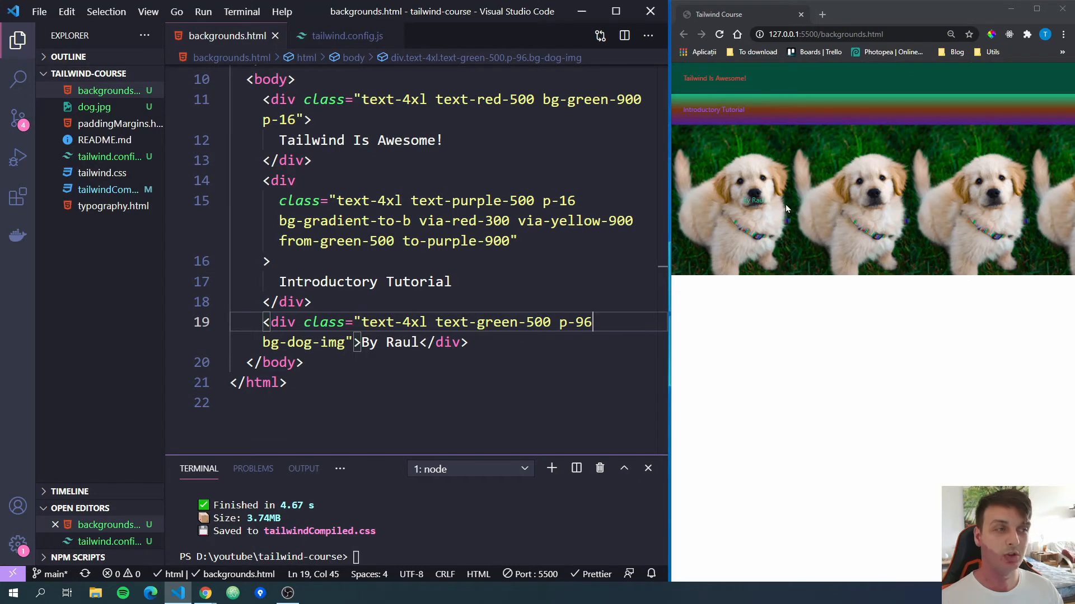
pyautogui.moveTo(883, 180)
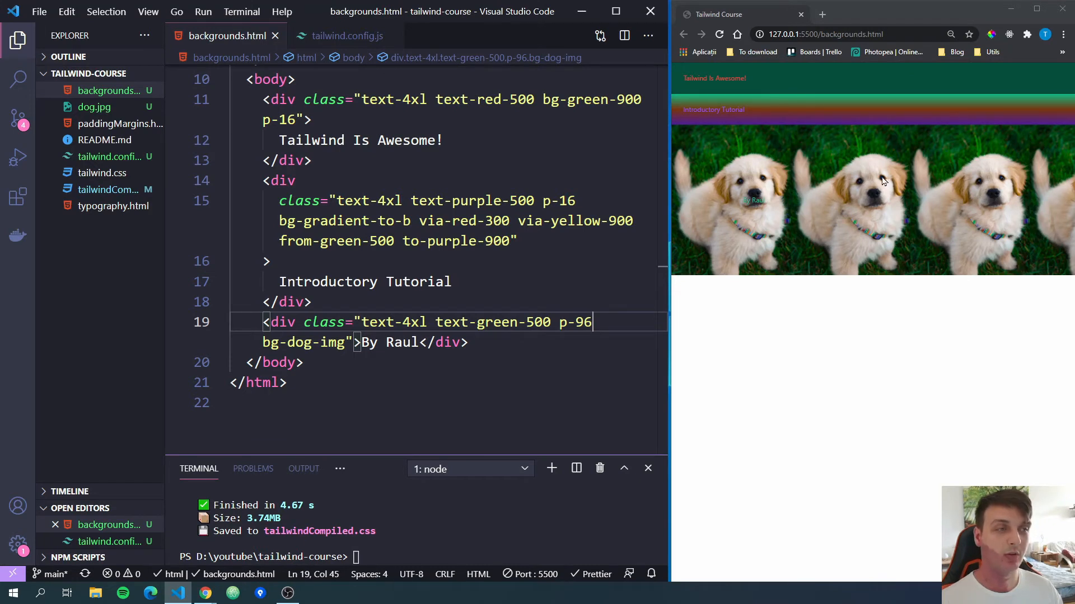
pyautogui.moveTo(864, 180)
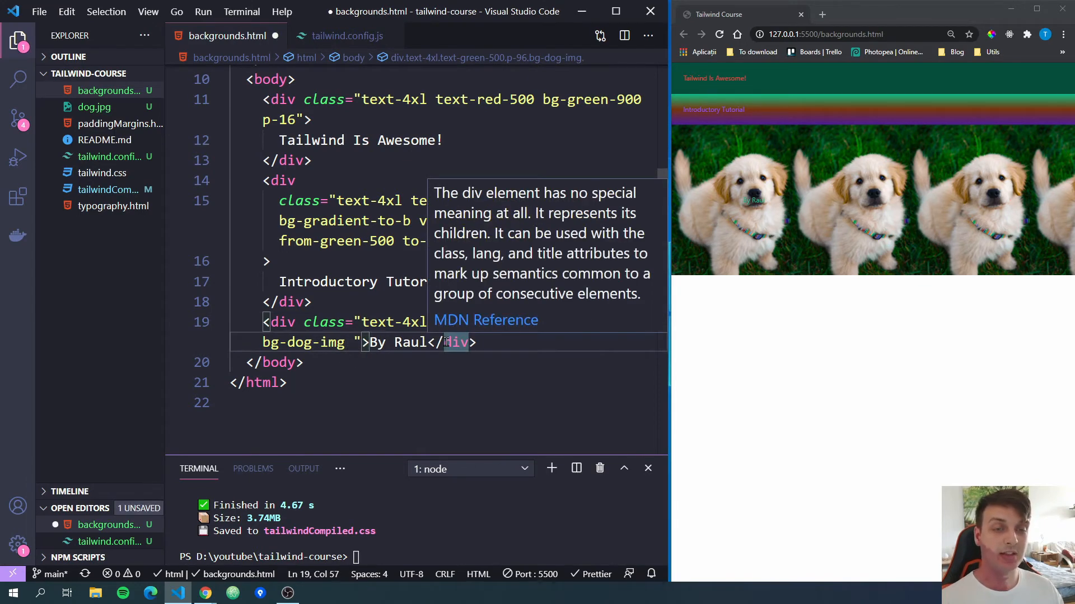
# - Try bg-cover on the dog background, then swap it for bg-auto
pyautogui.write('bg-cover')
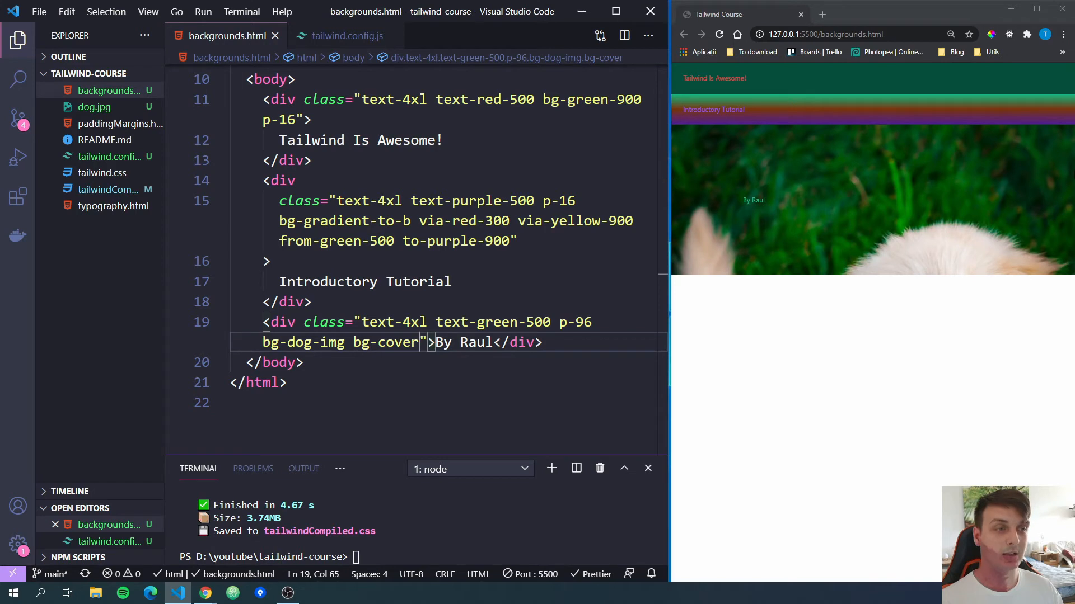
pyautogui.doubleClick(396, 342)
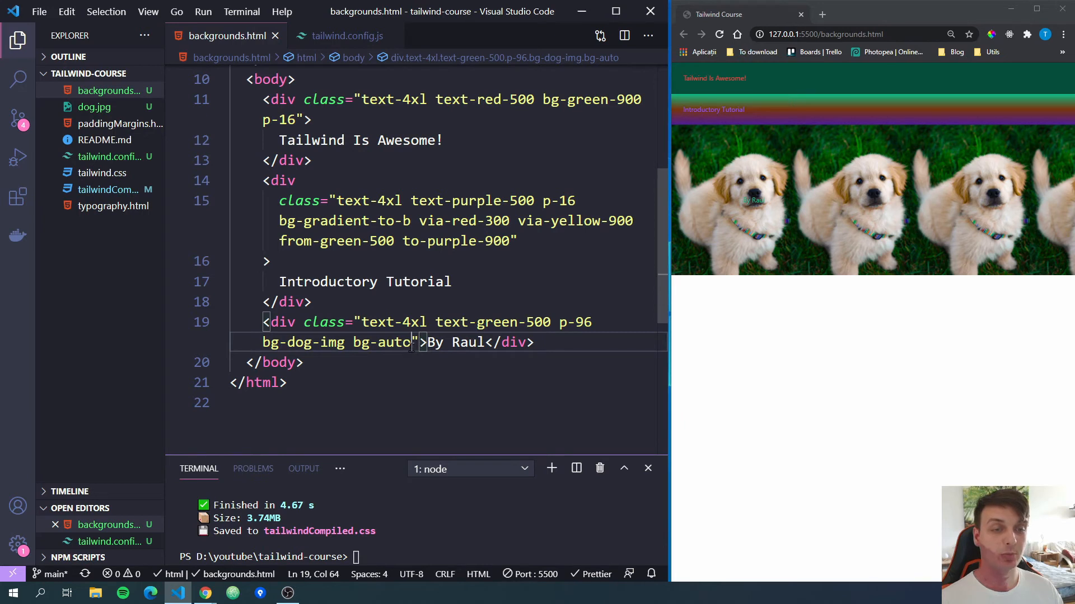
pyautogui.doubleClick(381, 342)
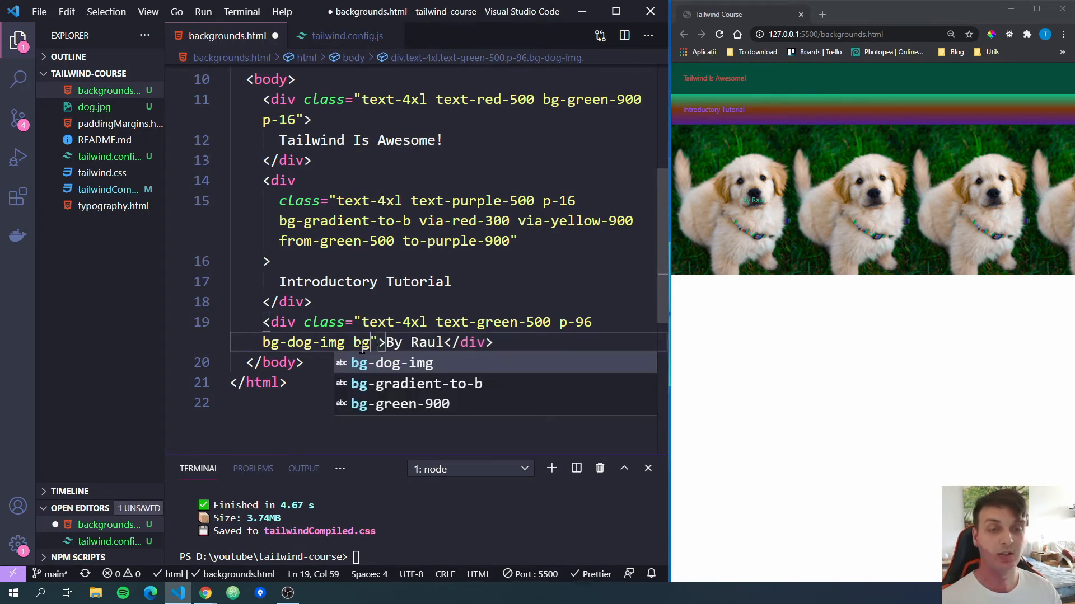
# - Try bg-repeat and bg-repeat-y, then settle on bg-no-repeat for a single dog image
pyautogui.write('bg-no-repeat')
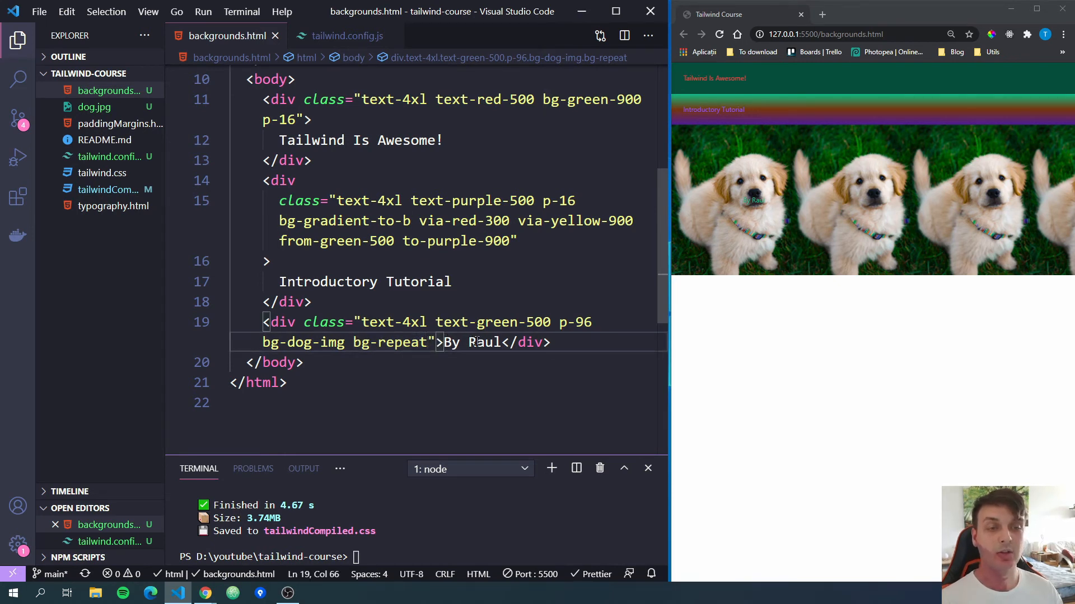
pyautogui.write('-y')
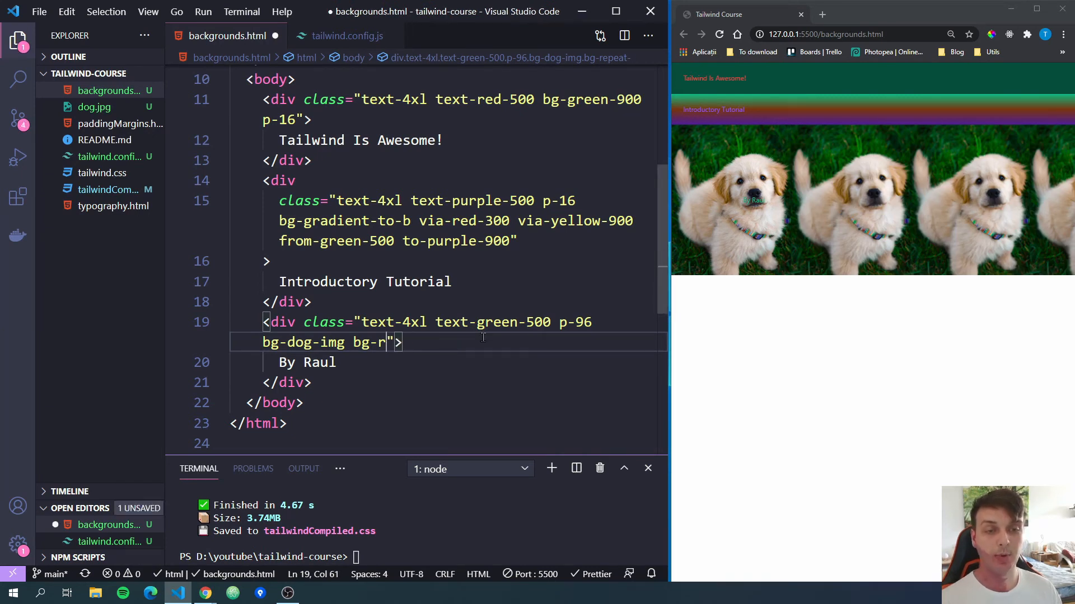
pyautogui.write('no-repeat')
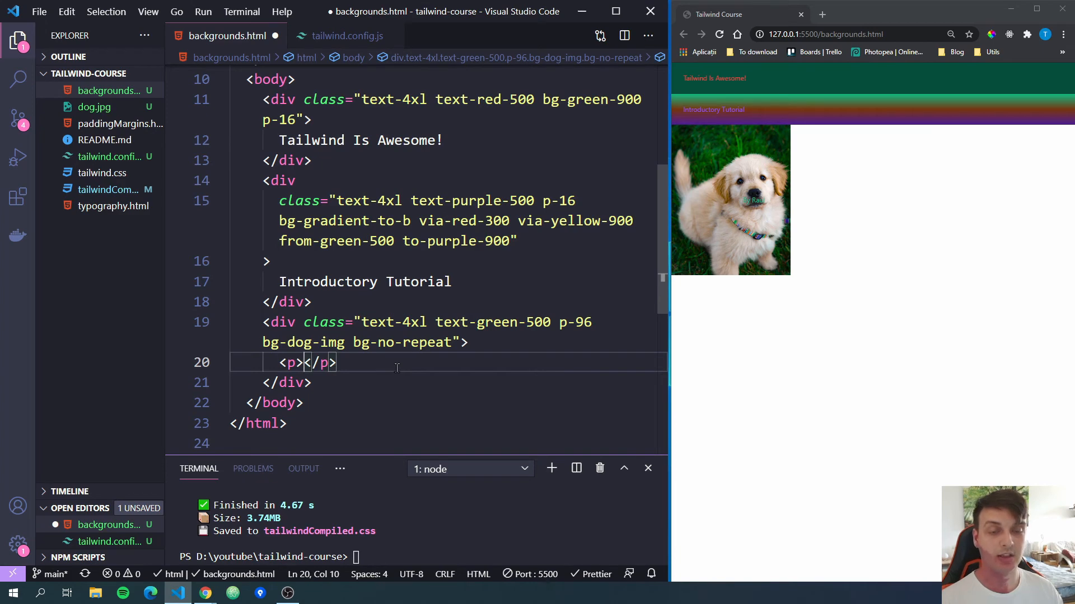
# - Expand lorem1000 into a long lorem ipsum paragraph inside the dog div
pyautogui.write('lorem')
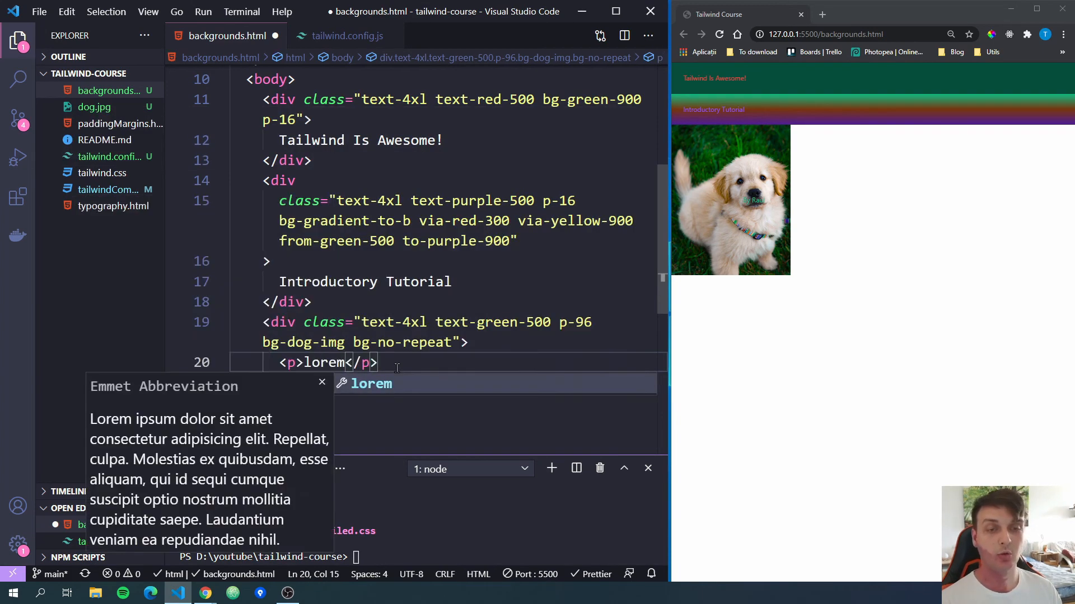
pyautogui.write('1000')
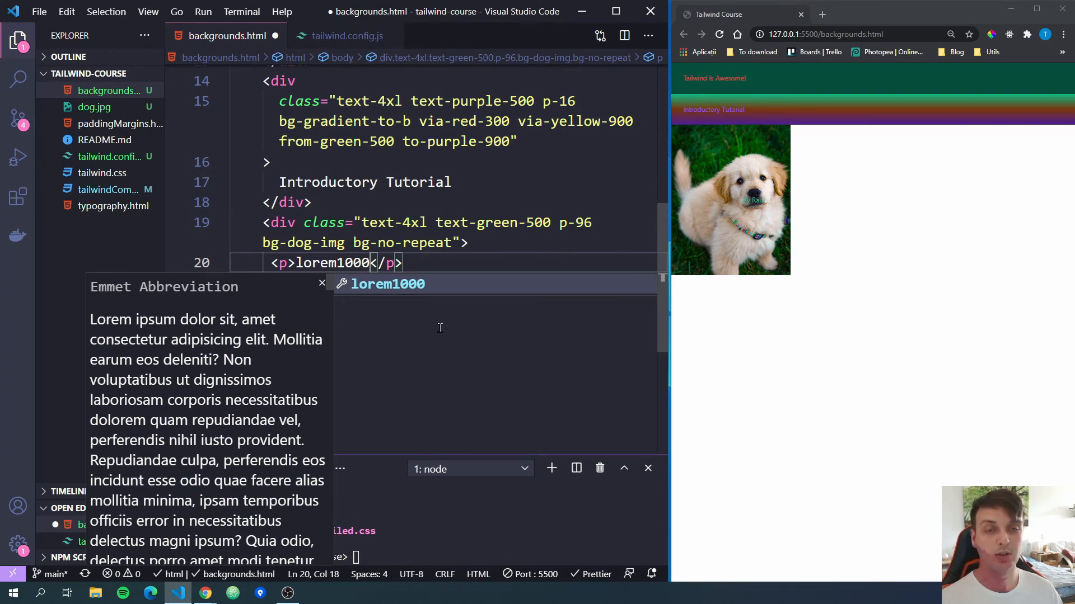
pyautogui.press('Tab')
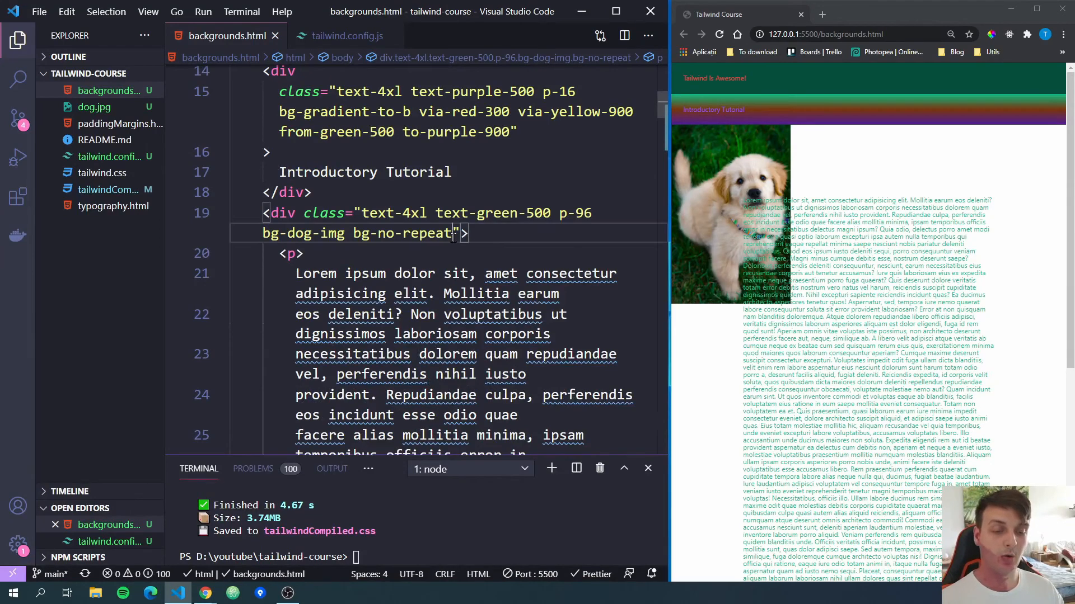
pyautogui.write('bg0t')
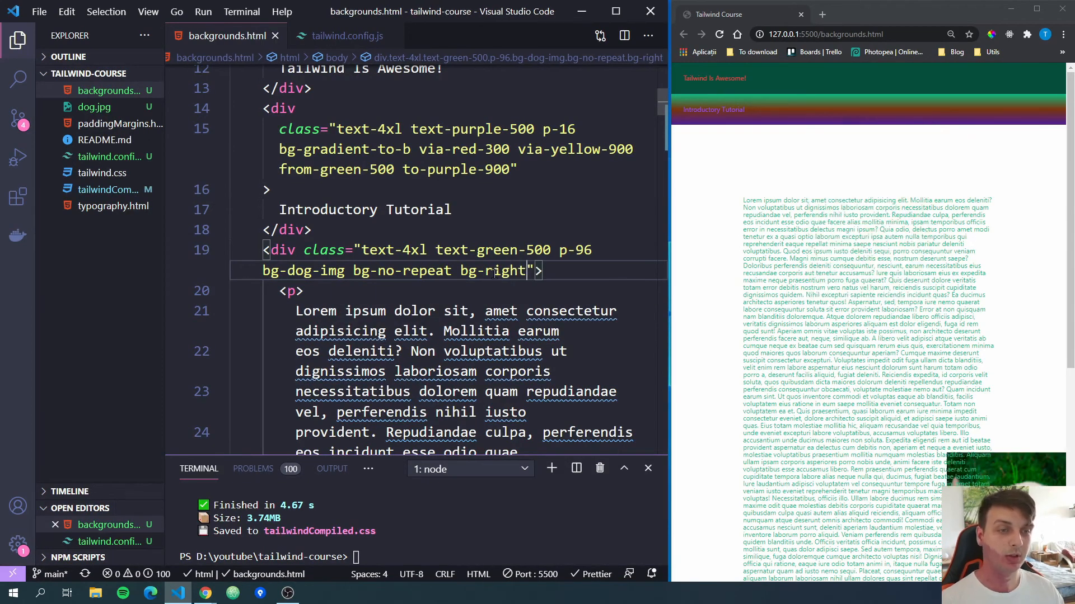
pyautogui.scroll(-3)
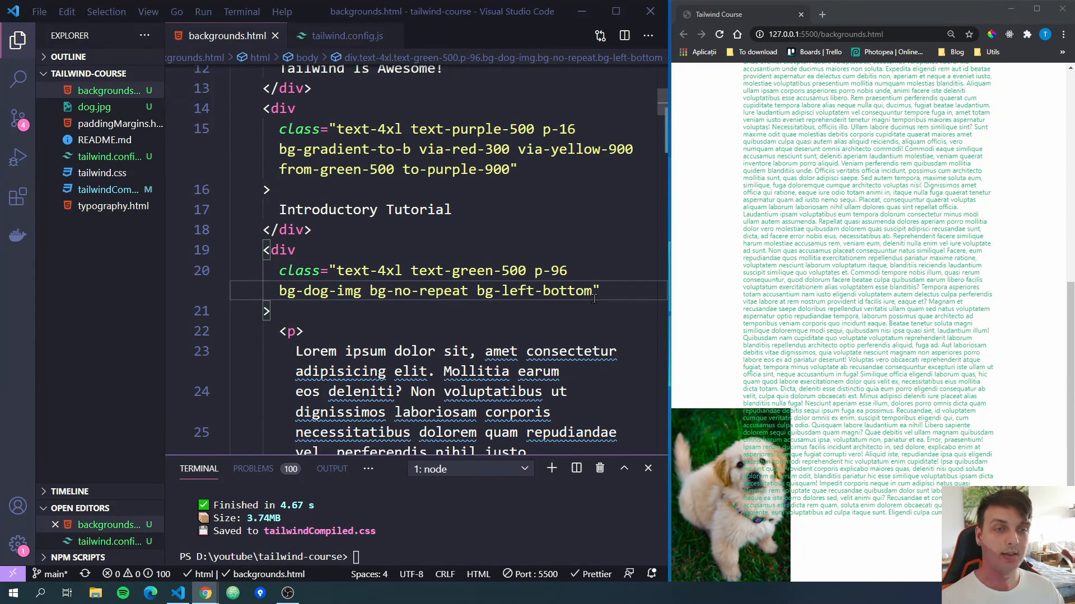
pyautogui.doubleClick(533, 291)
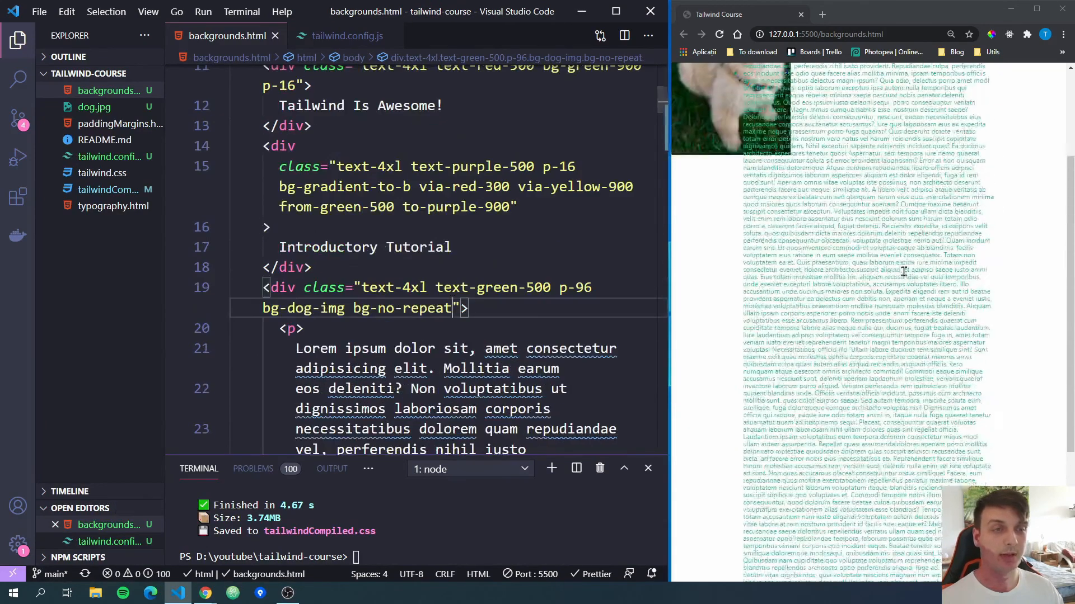
# - Add bg-fixed to the dog div's classes and save so the photo stays put while scrolling
pyautogui.write('b')
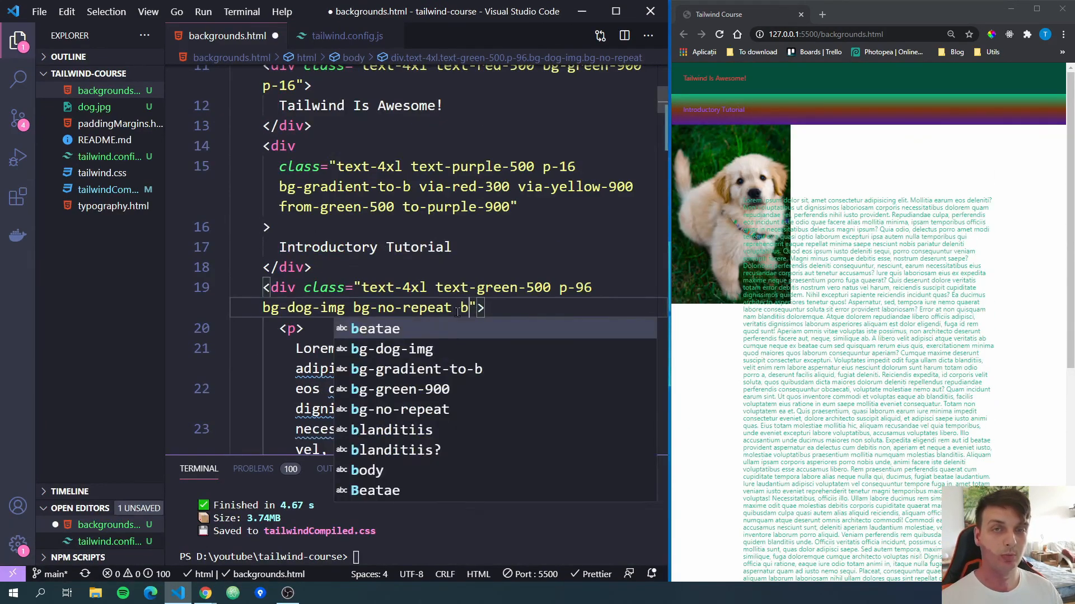
pyautogui.write('g-fixed')
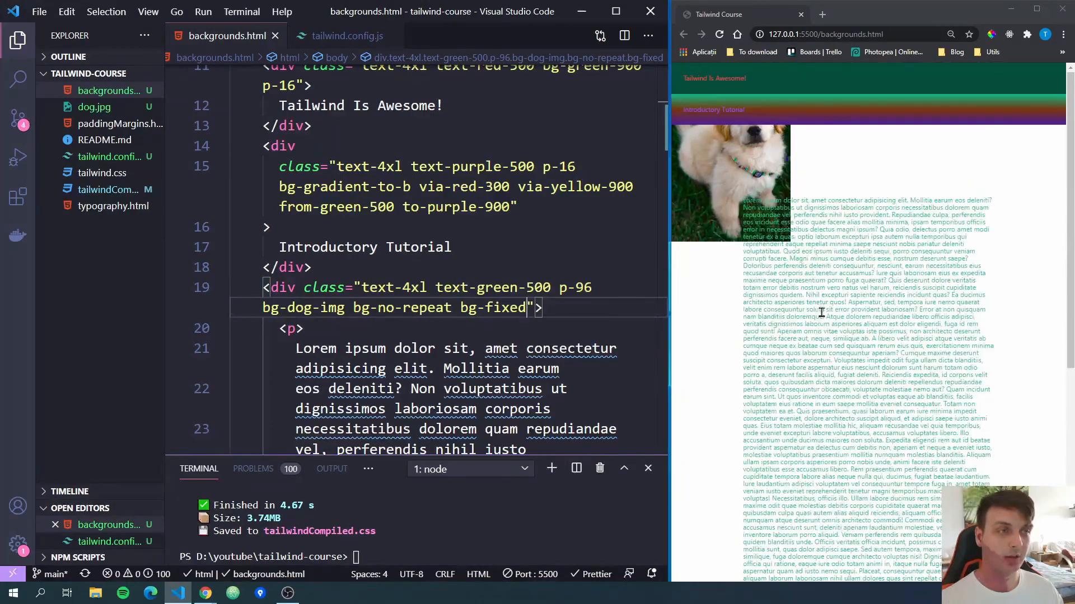
pyautogui.scroll(-3)
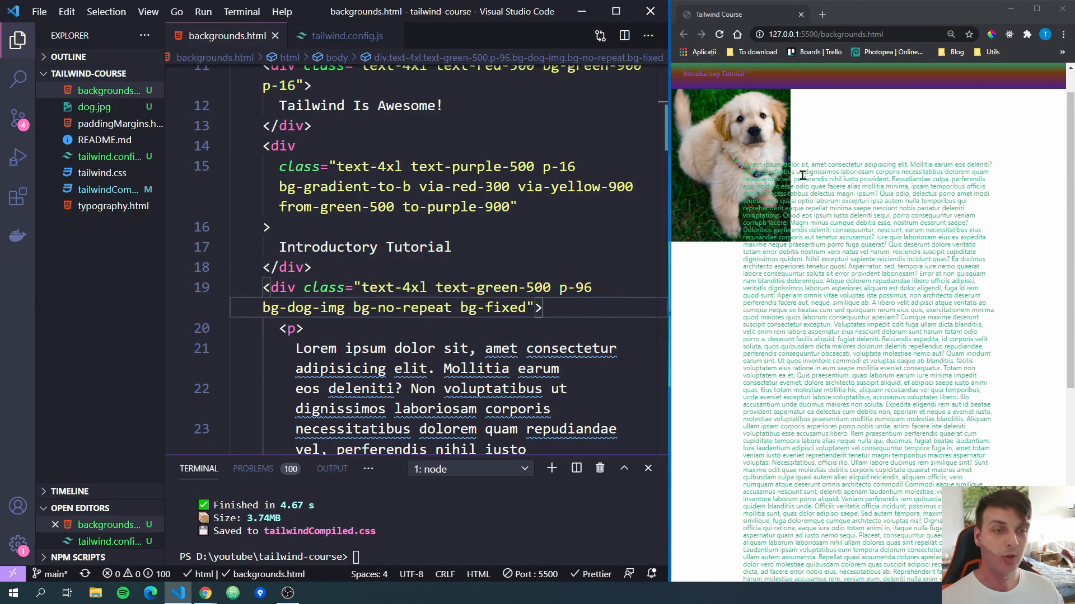
pyautogui.doubleClick(498, 308)
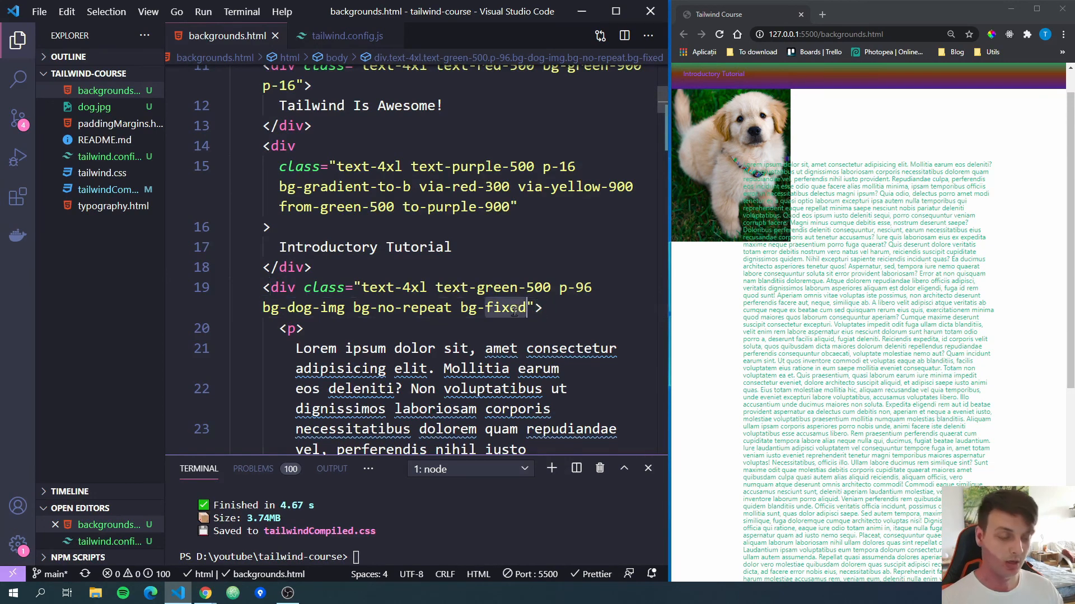